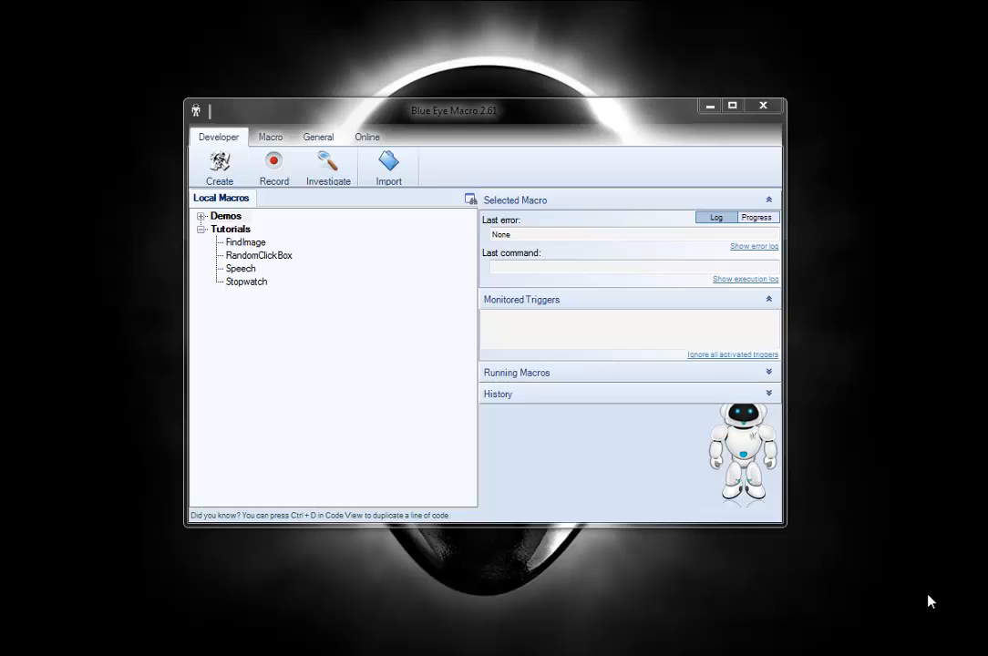
pyautogui.moveTo(319, 405)
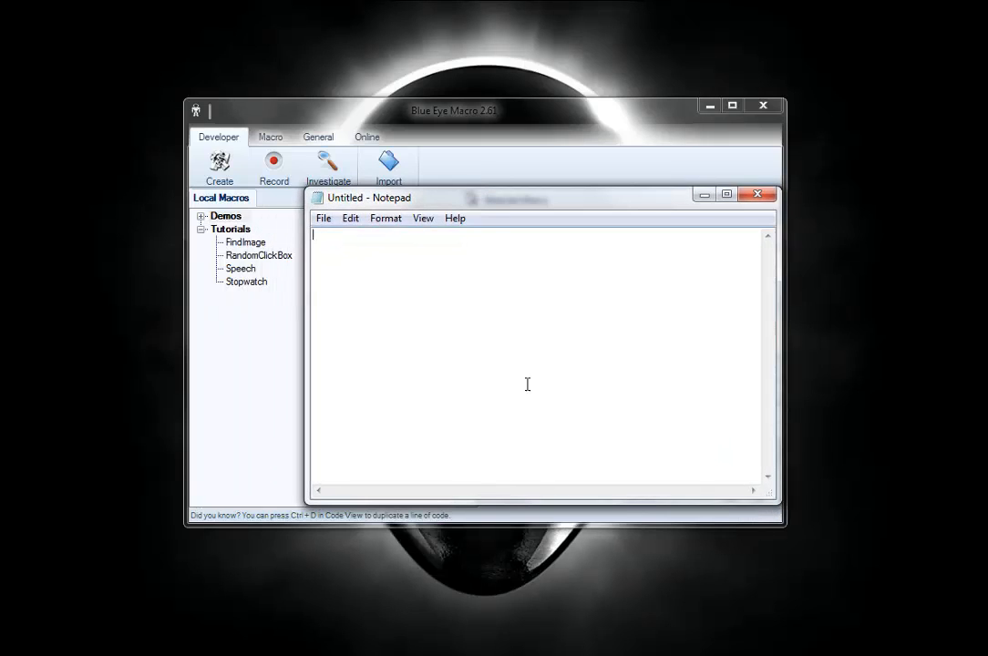
pyautogui.moveTo(557, 317)
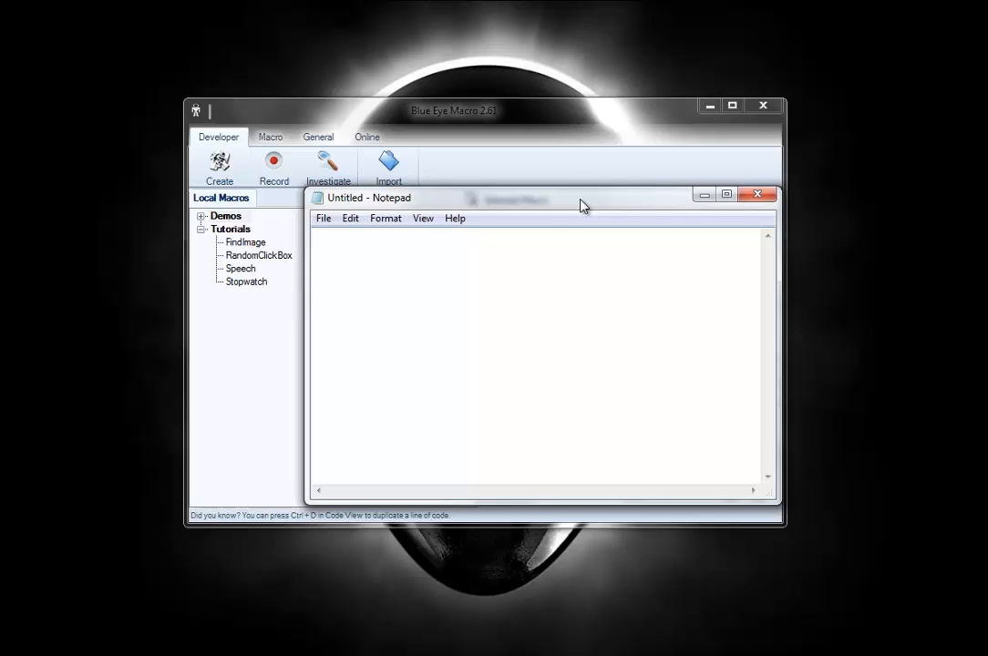
pyautogui.moveTo(539, 202)
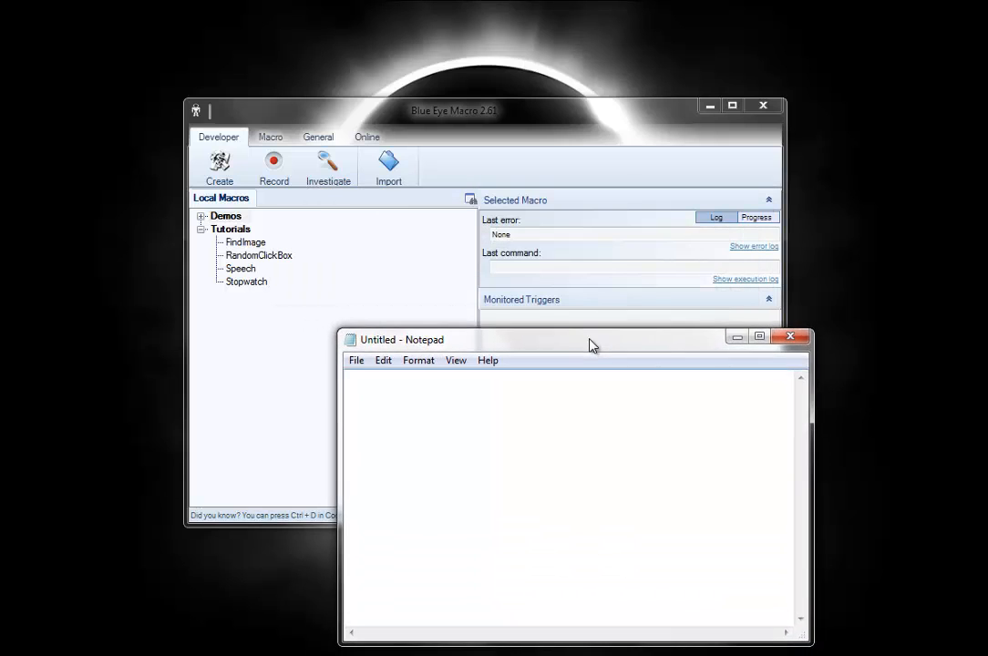
# - Reposition the untitled Notepad window on screen, then minimize it
pyautogui.moveTo(592, 339); pyautogui.dragTo(499, 244)
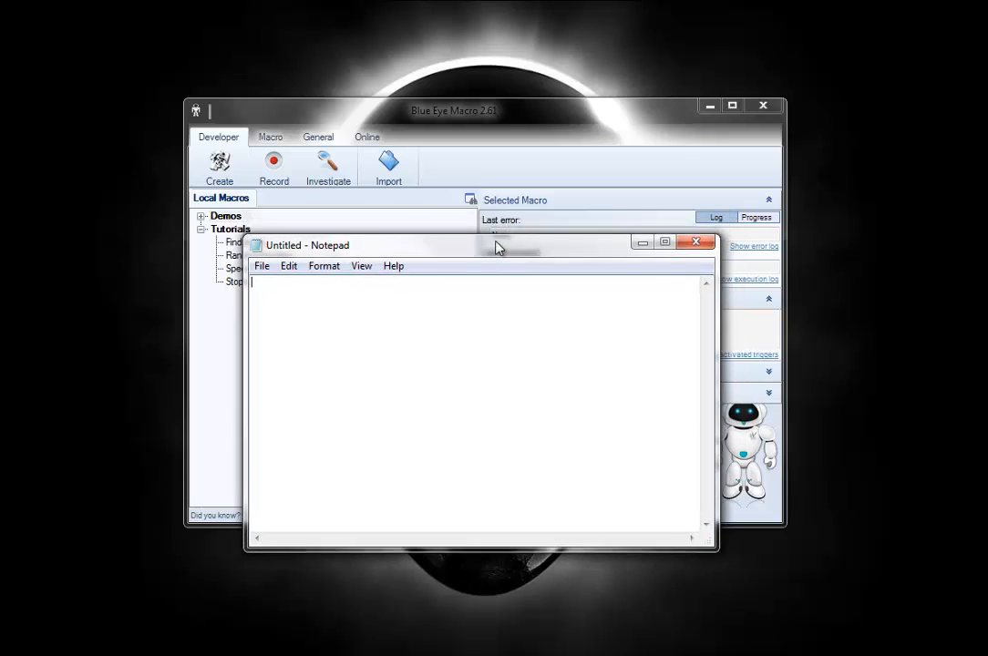
pyautogui.moveTo(499, 244); pyautogui.dragTo(508, 244)
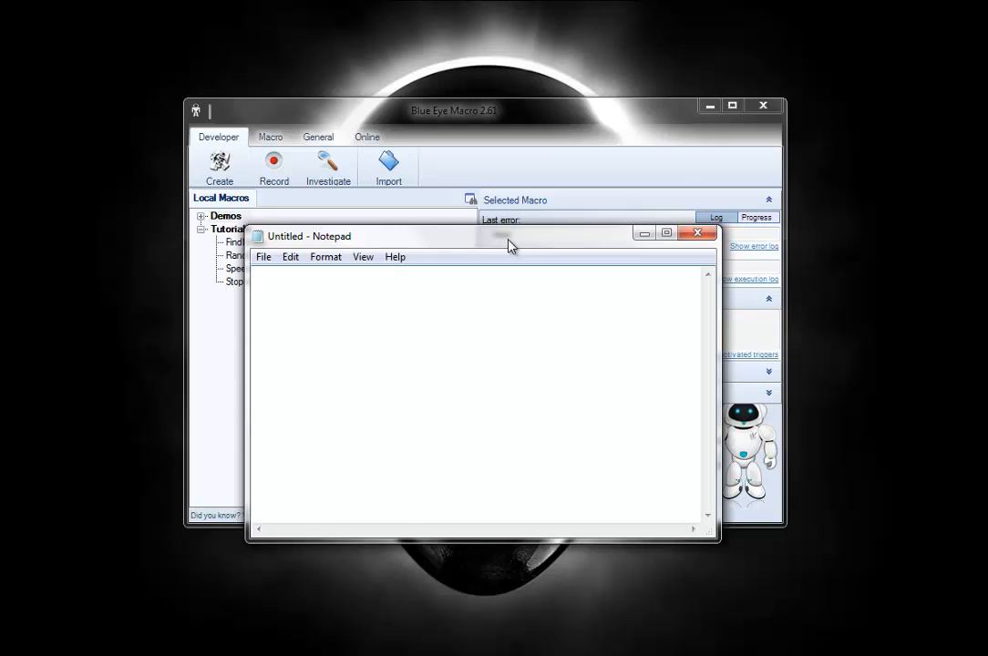
pyautogui.moveTo(430, 248)
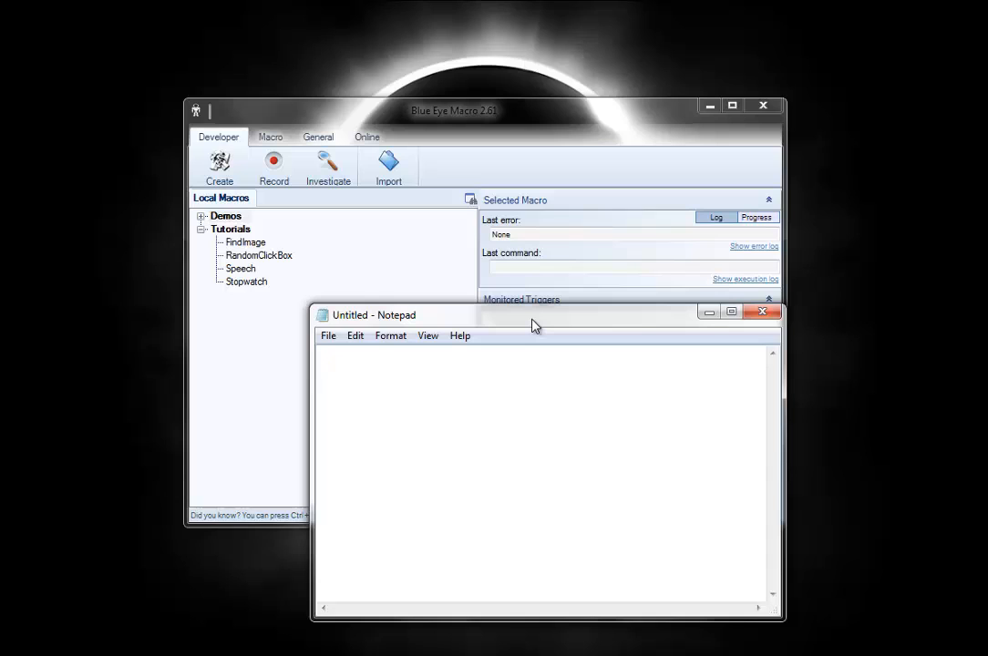
pyautogui.moveTo(718, 319)
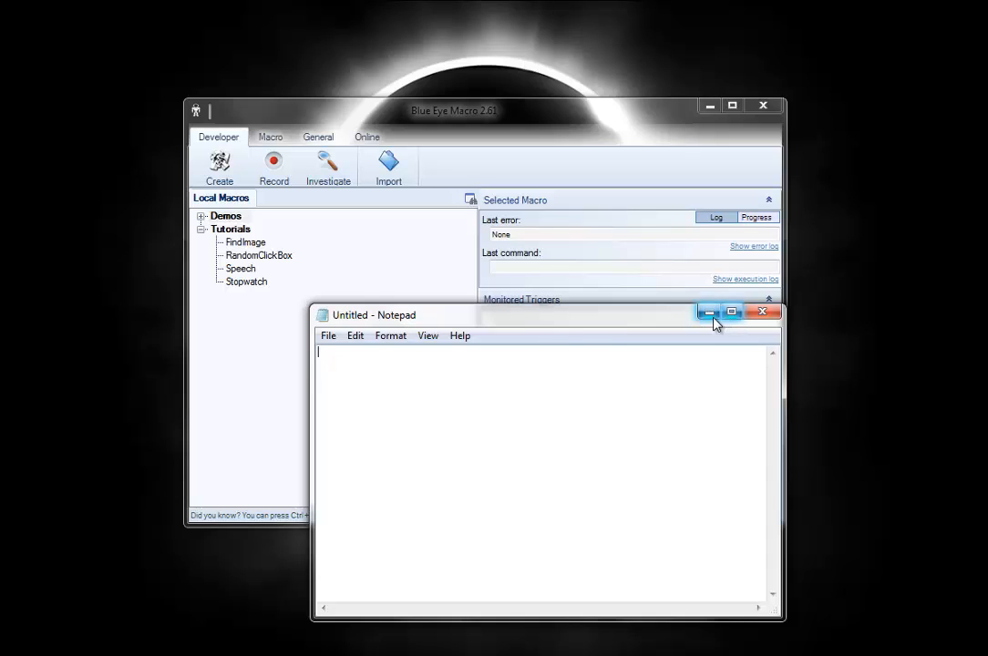
pyautogui.click(761, 312)
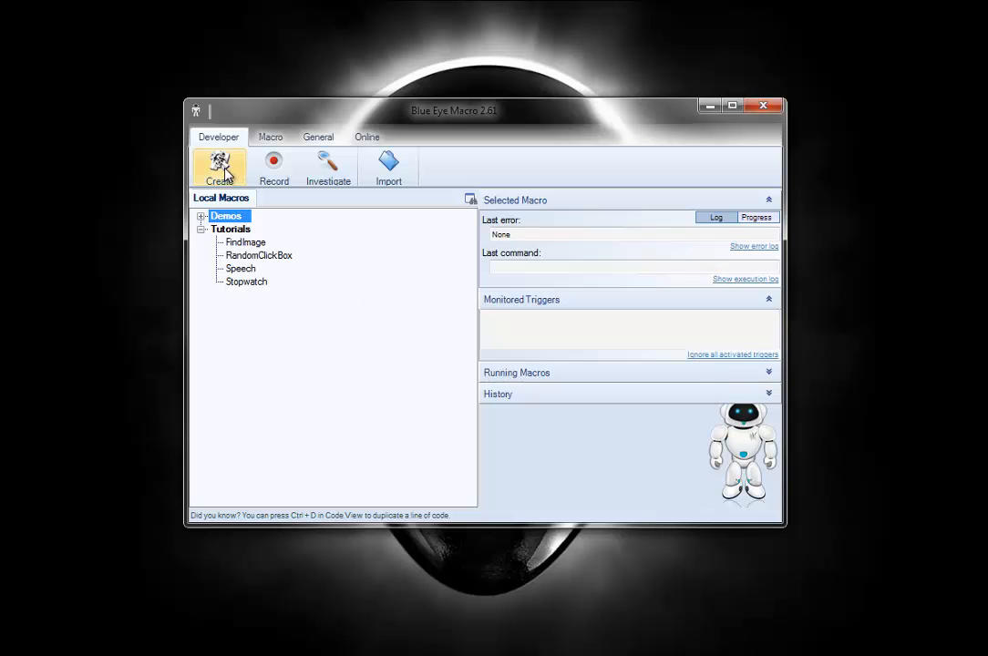
# - Create a new macro named WindowSetUp in the Tutorials category and start its code with 'begin'
pyautogui.click(219, 168)
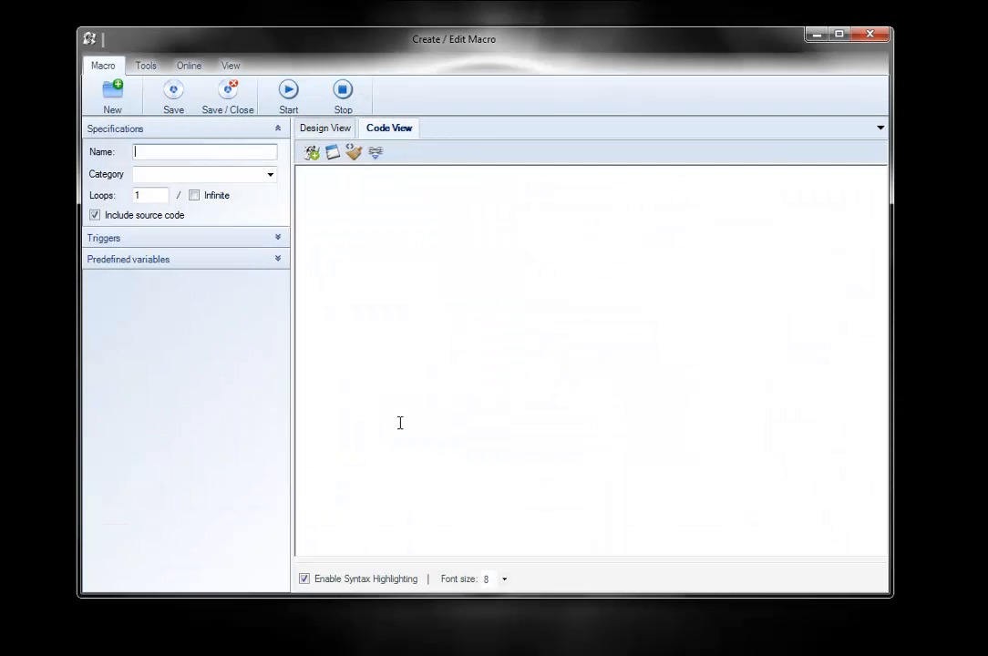
pyautogui.write('WindowS')
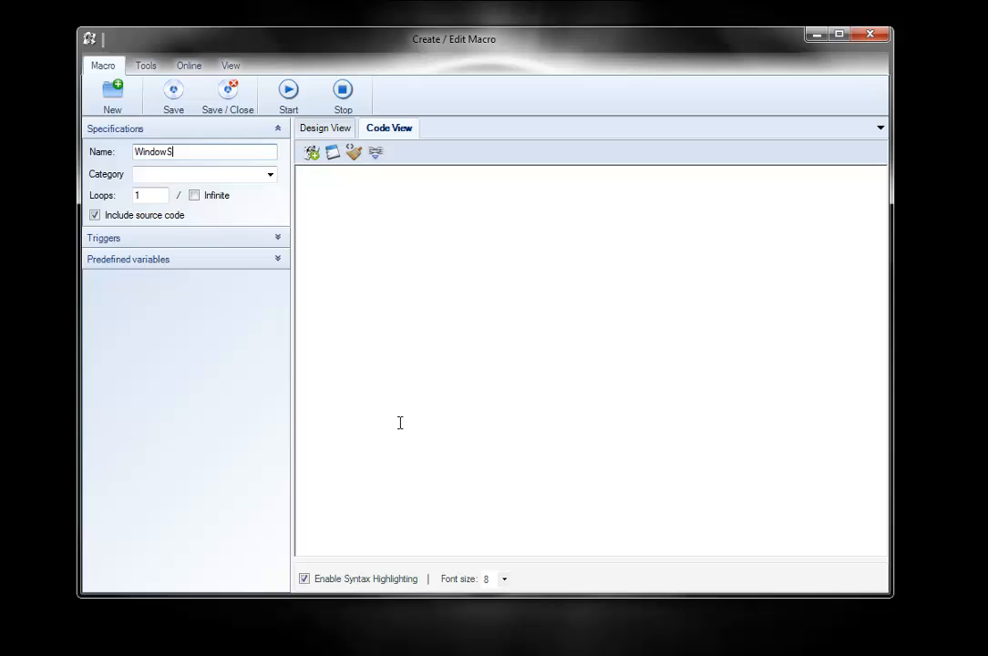
pyautogui.write('etUp')
pyautogui.click(204, 175)
pyautogui.write('tut')
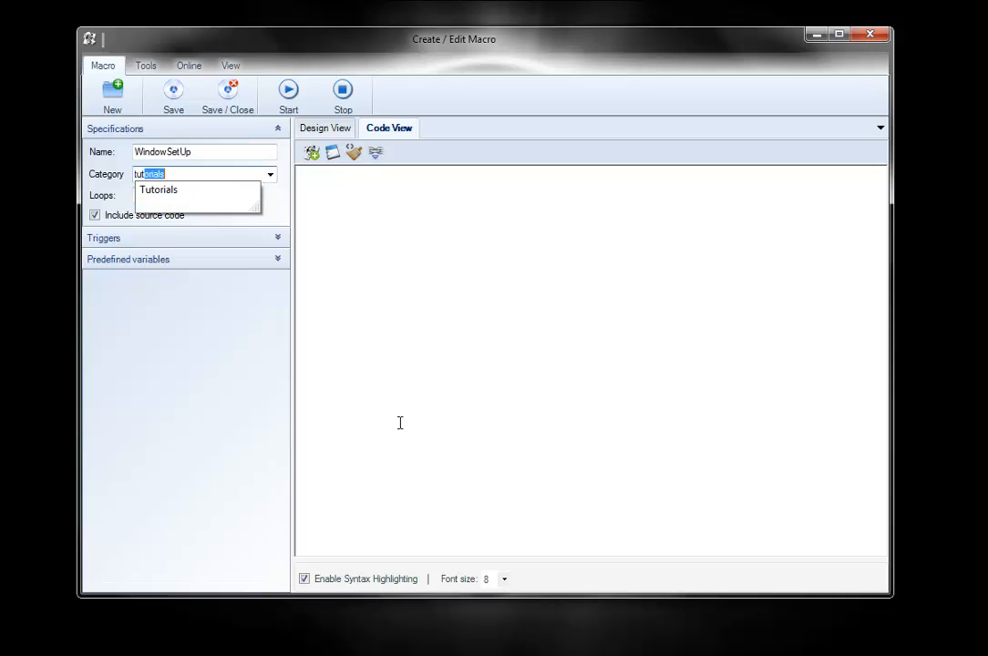
pyautogui.click(159, 189)
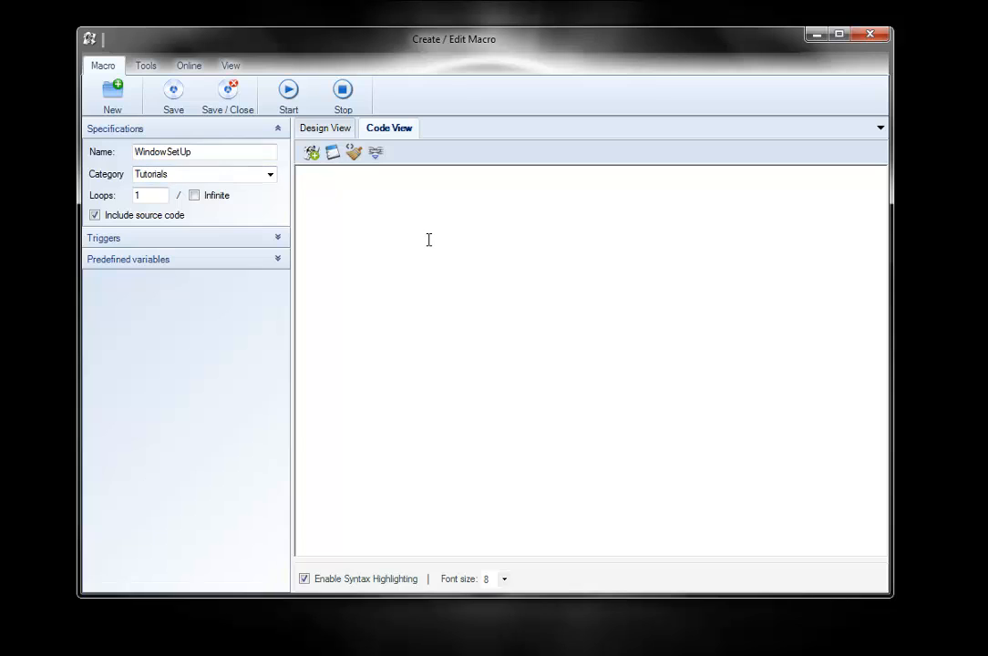
pyautogui.write('begin')
pyautogui.write('Window.')
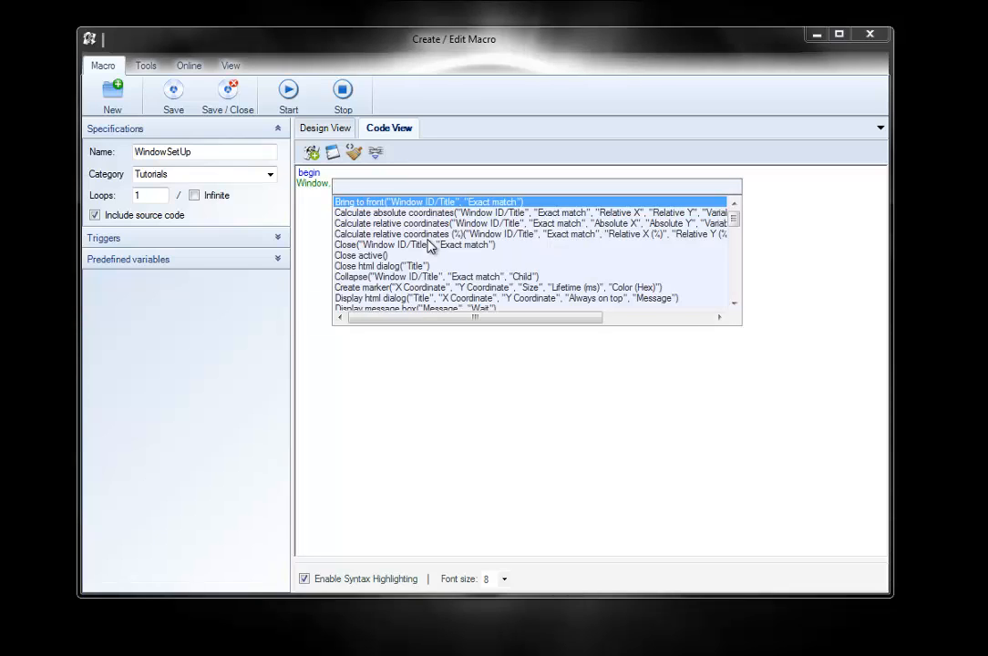
# - Add a Window.Set size command for Notepad at 500 by 400 and start the next Window command
pyautogui.write('set')
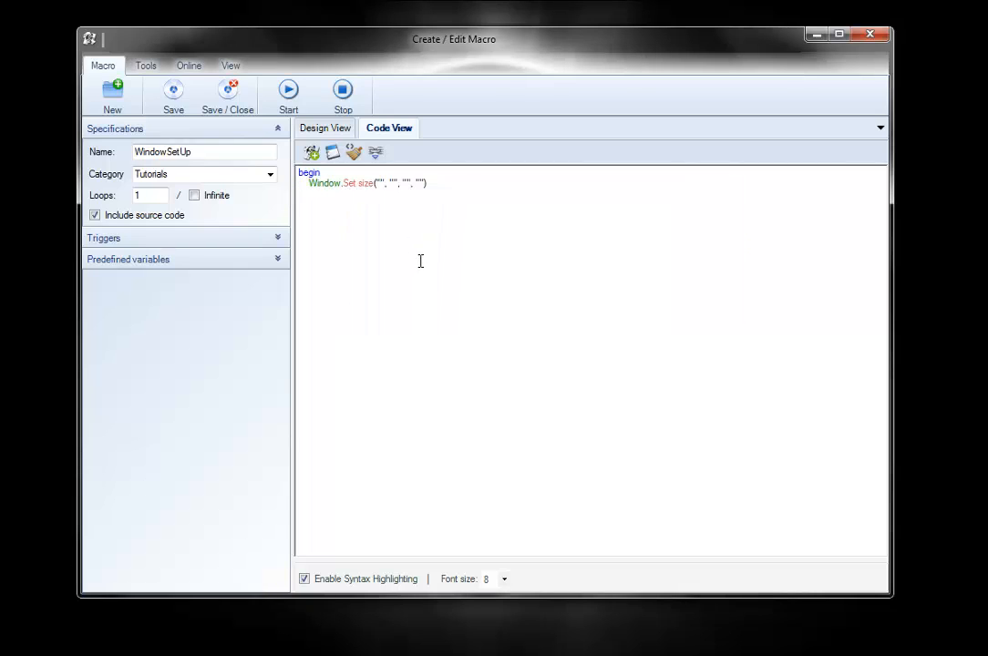
pyautogui.write('Notepad')
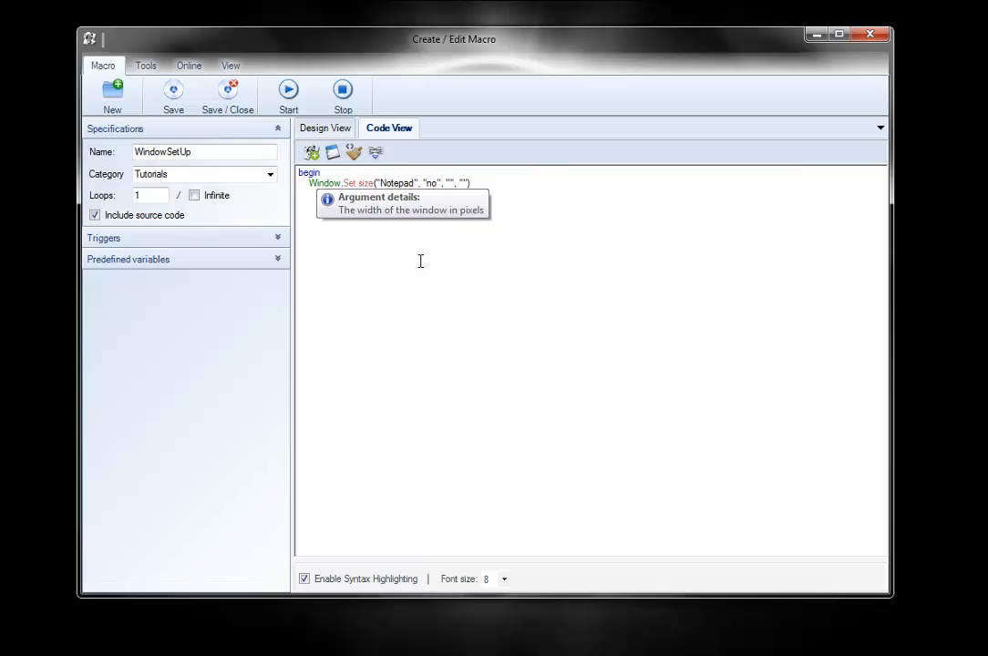
pyautogui.write('500')
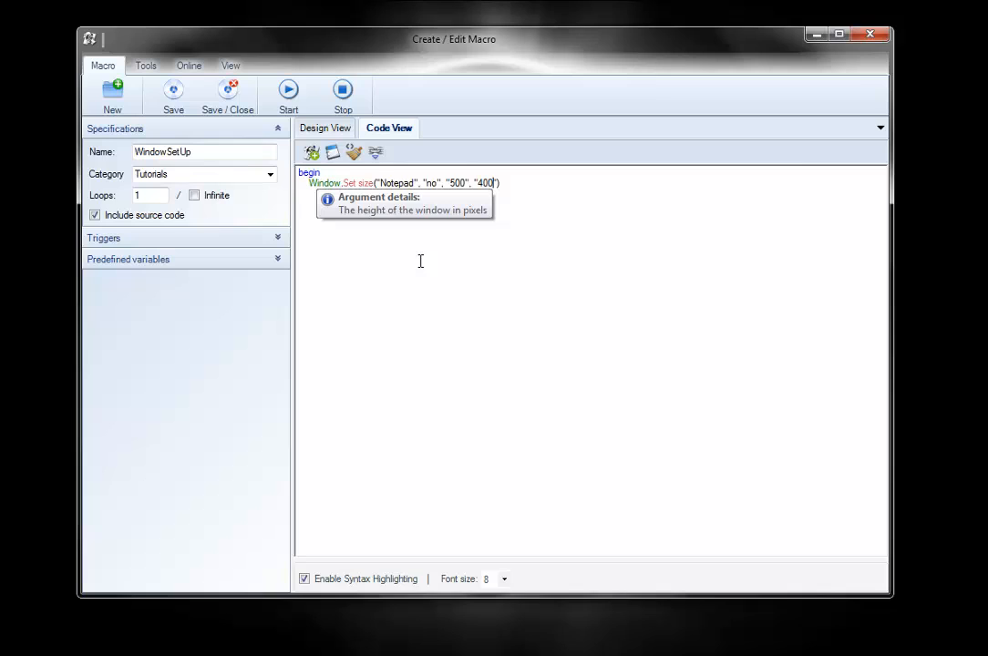
pyautogui.write('w')
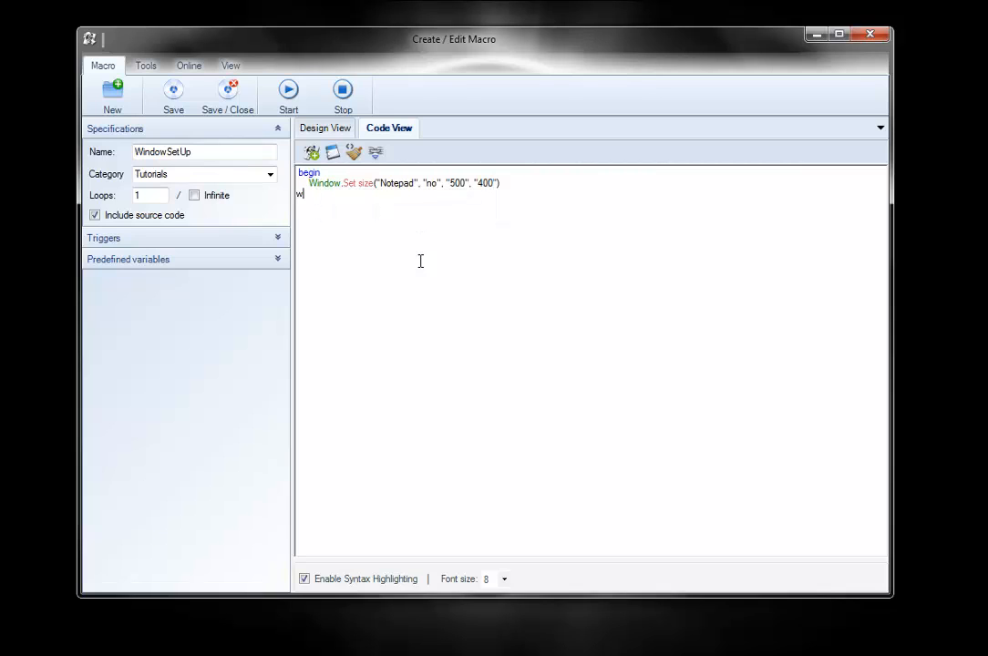
pyautogui.write('indow.')
pyautogui.write('set')
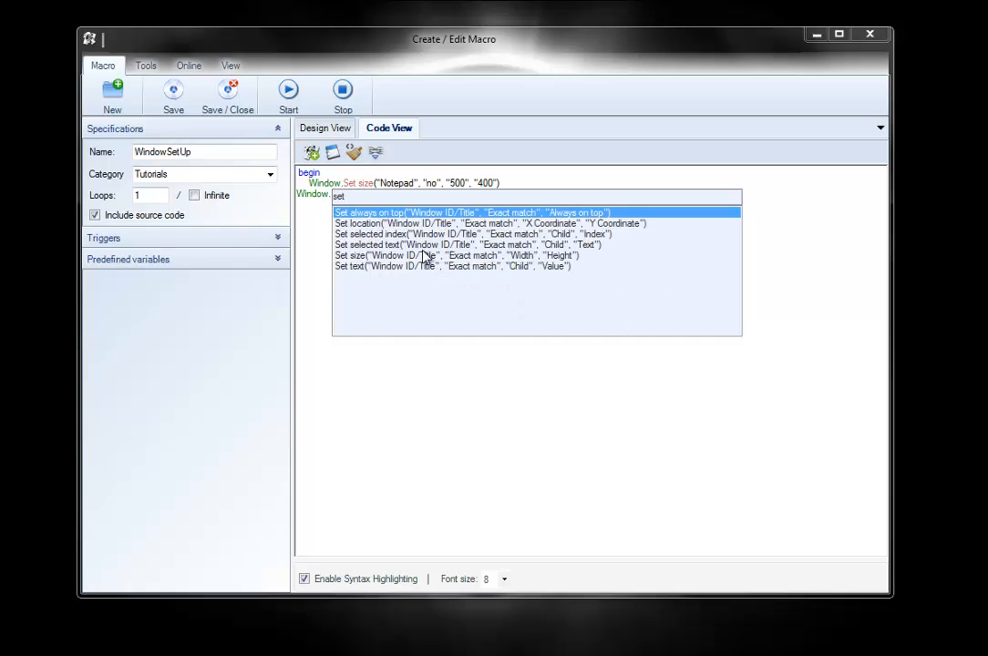
# - Add a Window Set location step and launch the Investigator to fetch its coordinates
pyautogui.click(489, 222)
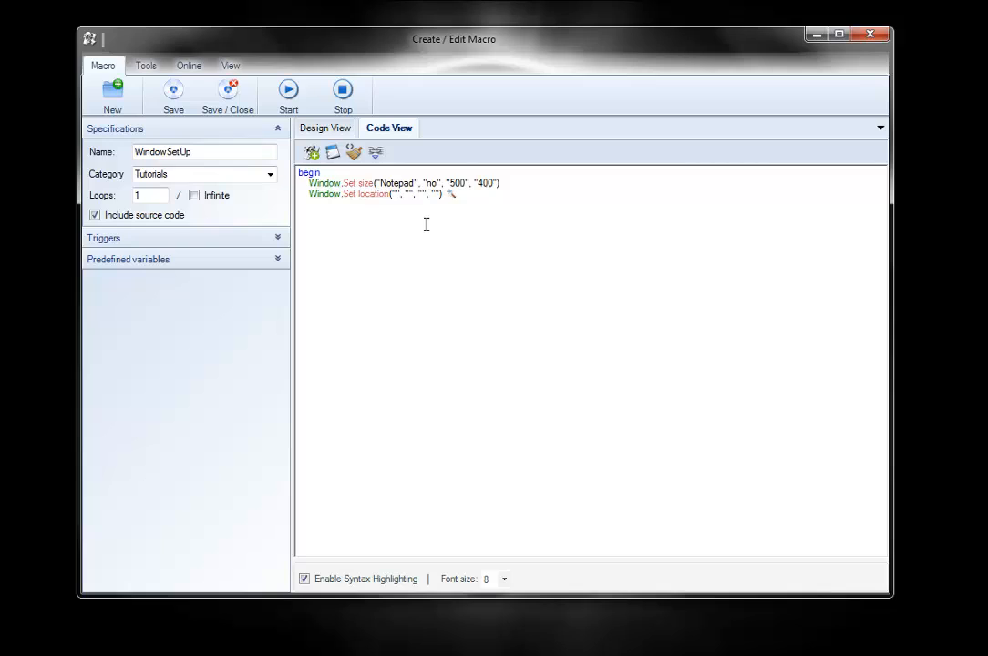
pyautogui.moveTo(451, 193)
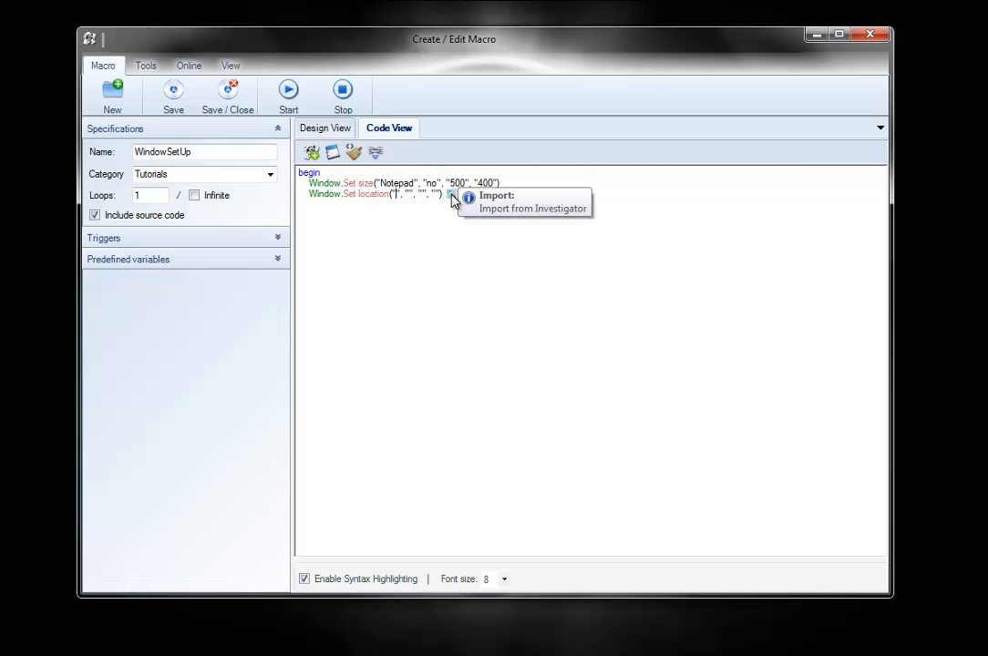
pyautogui.click(532, 208)
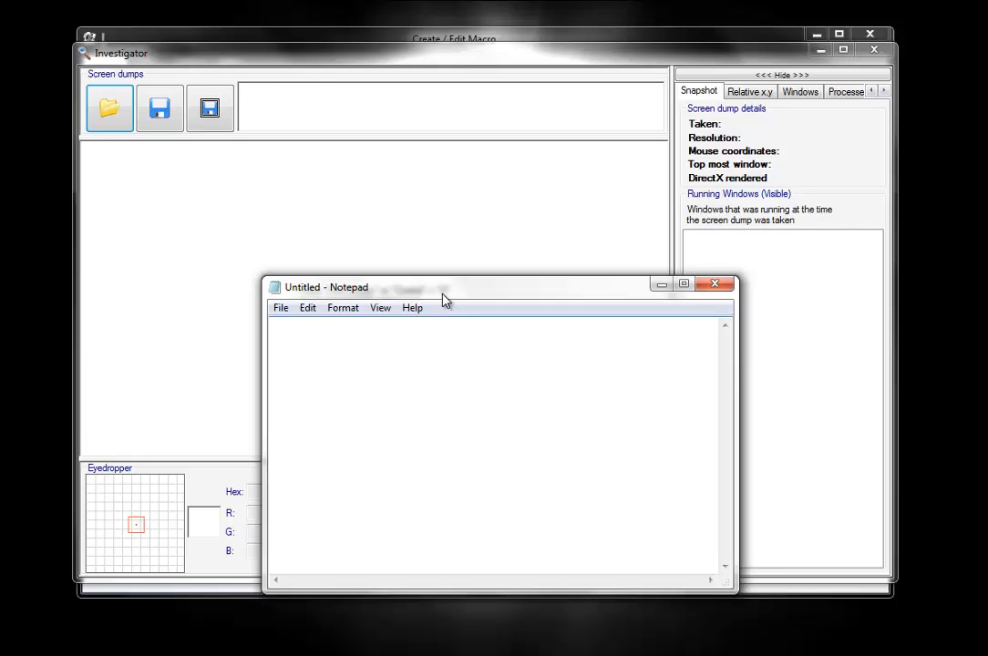
# - Capture a screen dump in the Investigator with Untitled - Notepad as the top-most window
pyautogui.click(208, 108)
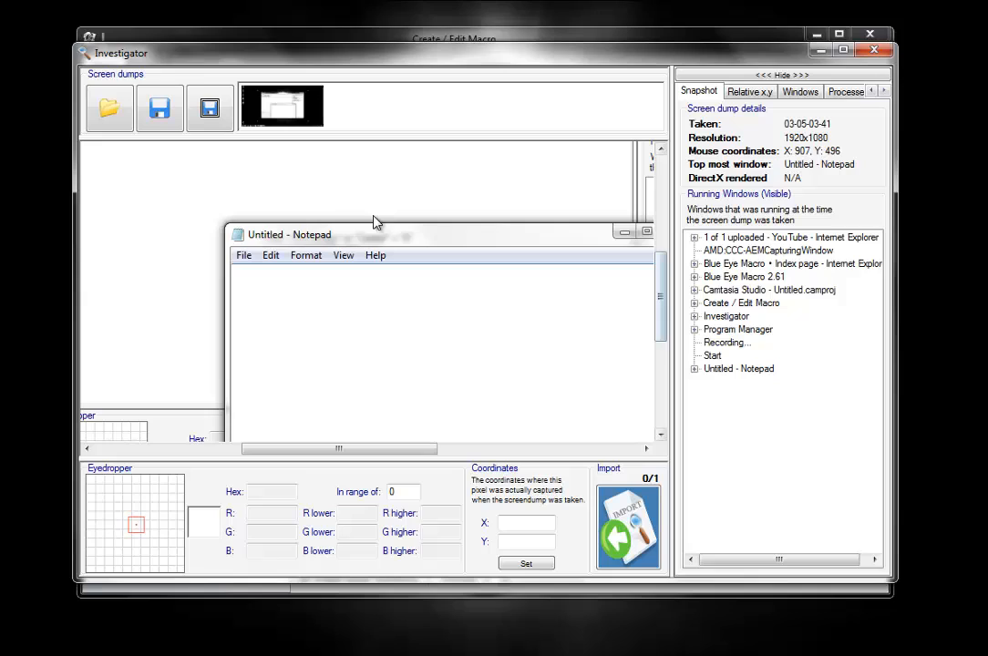
pyautogui.moveTo(230, 233)
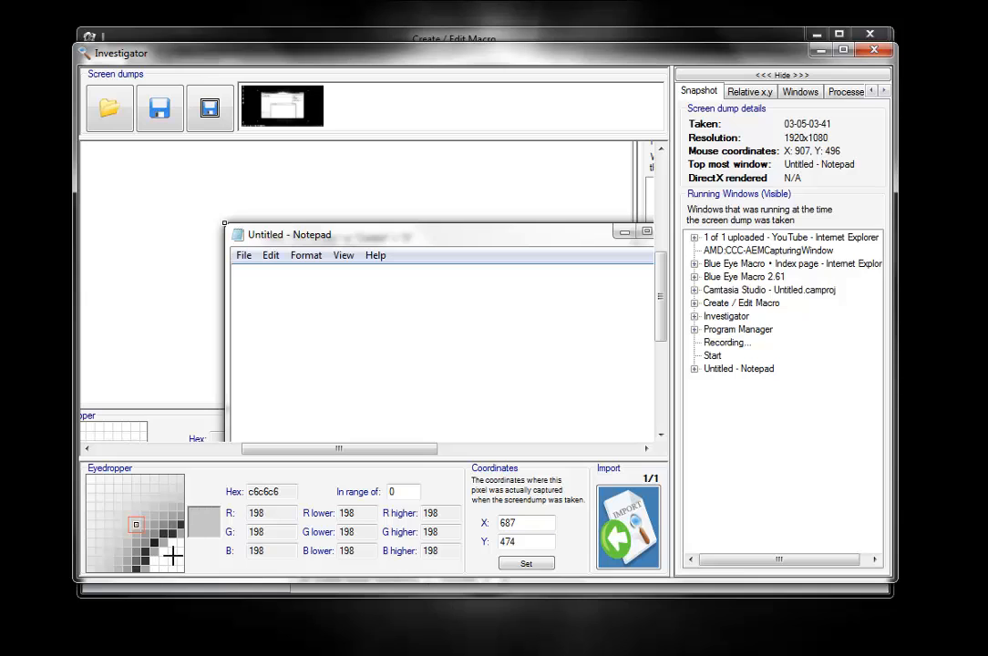
pyautogui.moveTo(153, 551)
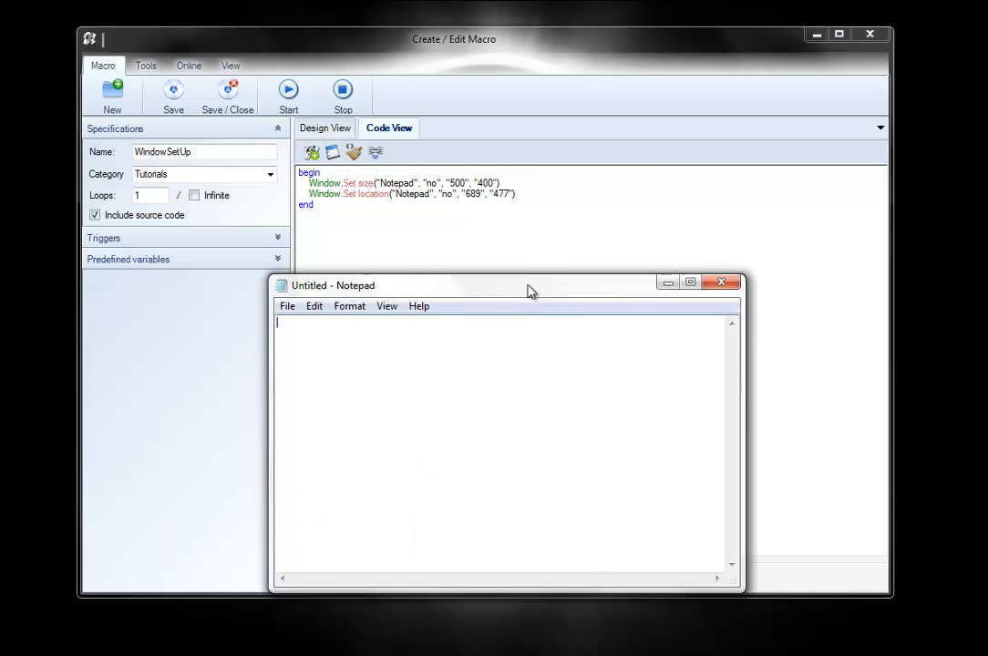
# - Drag the Notepad window to another spot beside the Create / Edit Macro window
pyautogui.moveTo(528, 285); pyautogui.dragTo(546, 292)
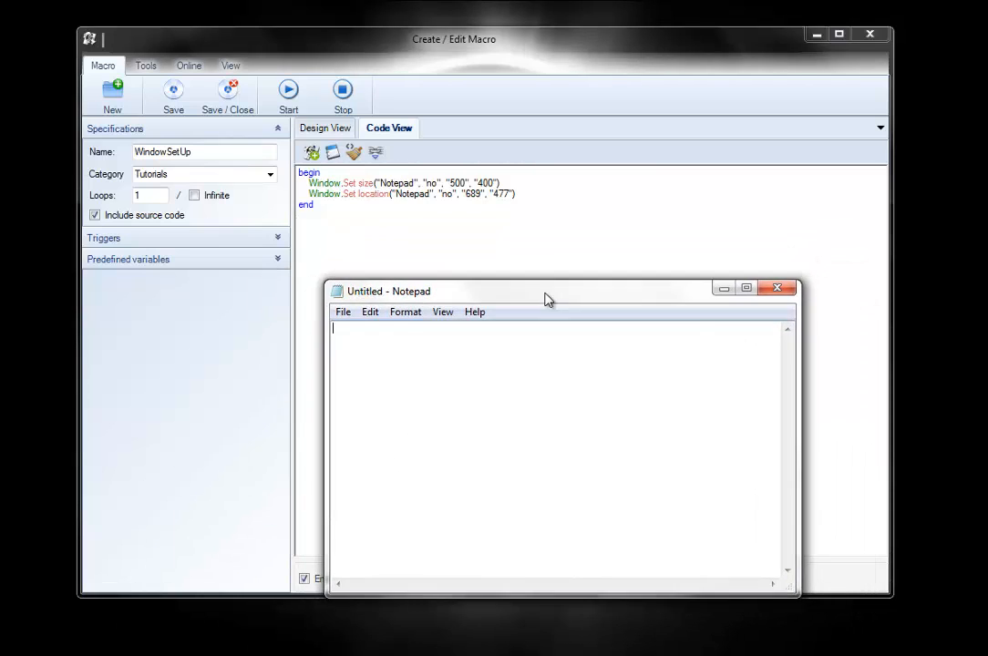
pyautogui.moveTo(546, 292); pyautogui.dragTo(498, 270)
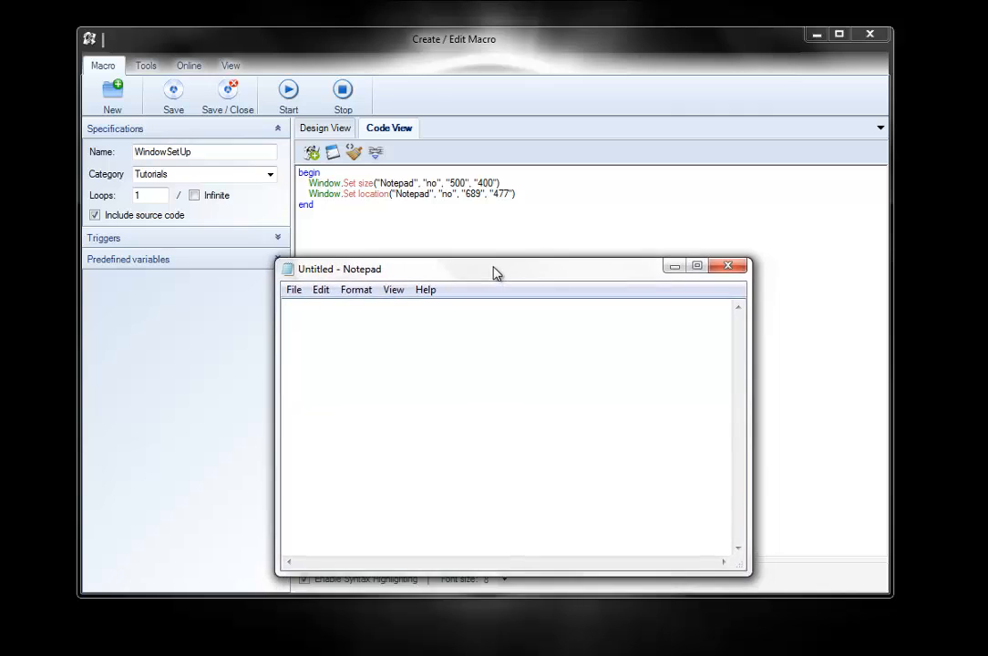
pyautogui.moveTo(495, 269); pyautogui.dragTo(514, 264)
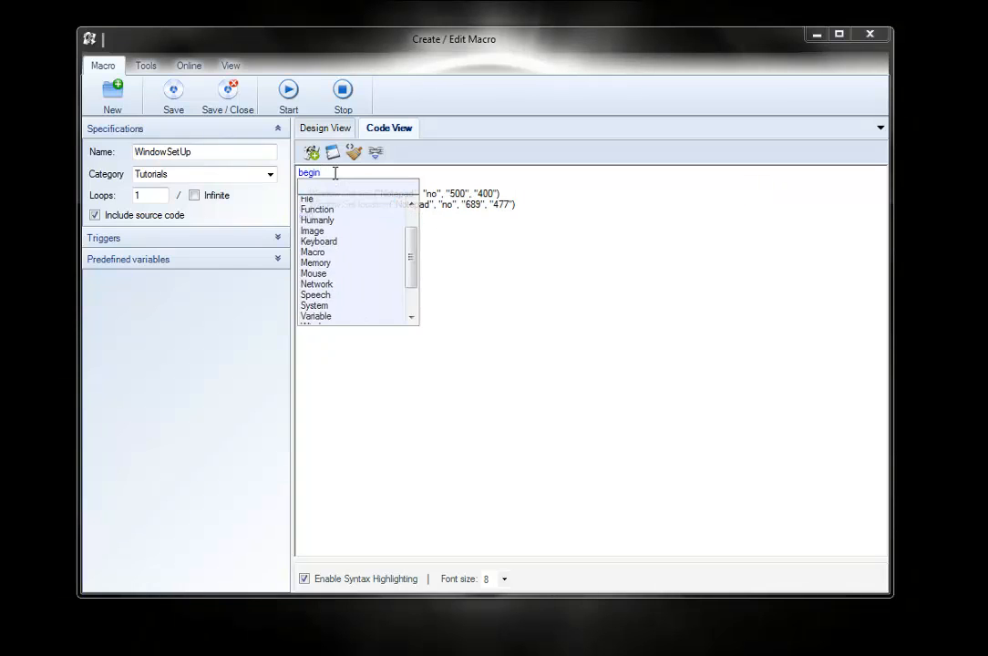
# - Insert Window.Bring to front("Notepad", "no") right after begin, ahead of the size and location lines
pyautogui.write('w.Bring to front("", "')
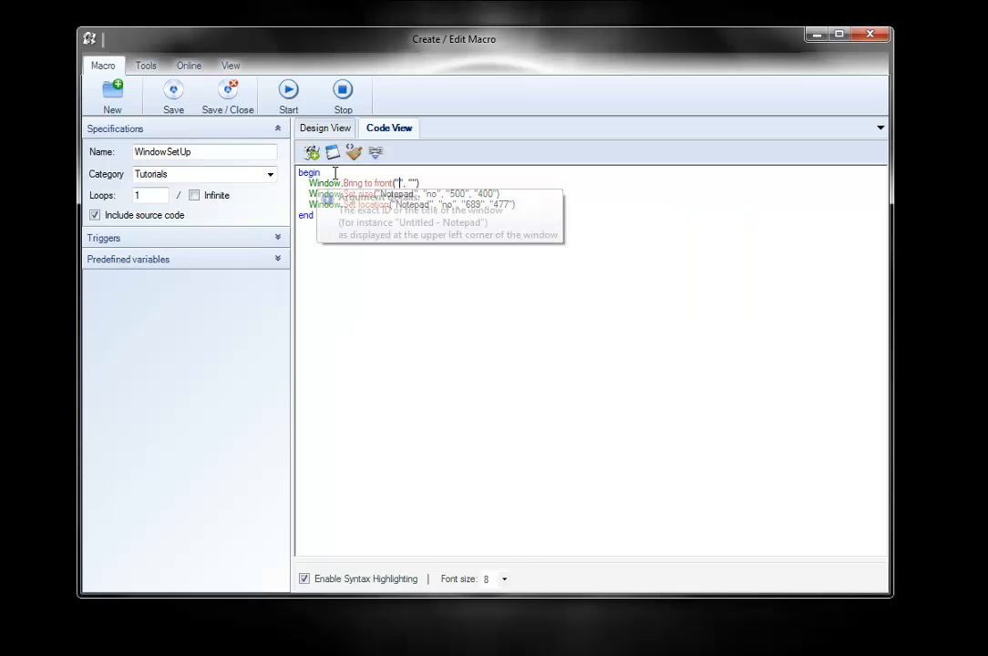
pyautogui.write('Notepl')
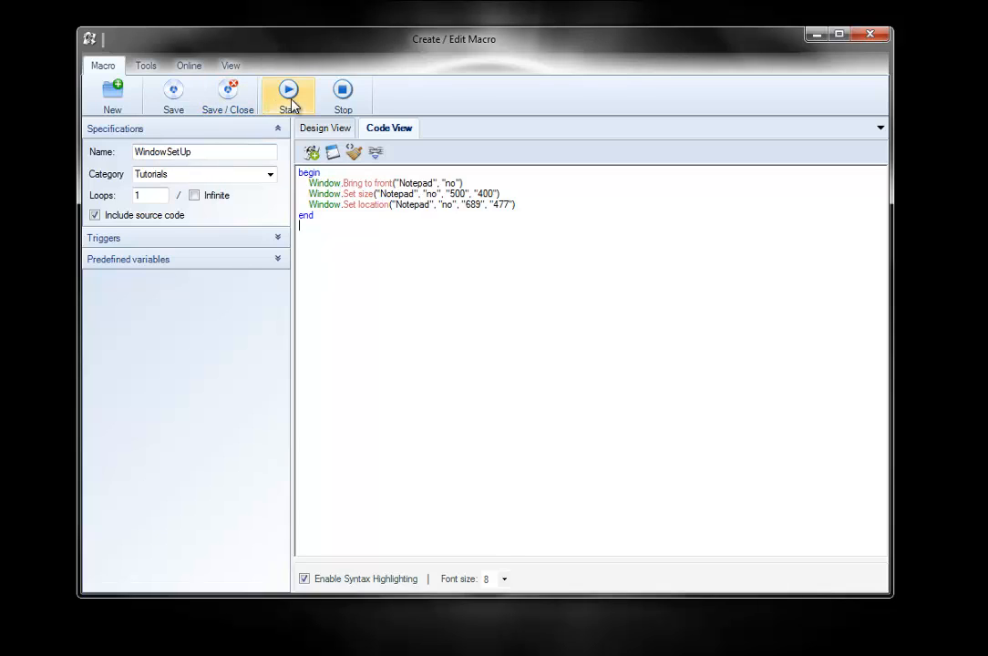
pyautogui.click(287, 90)
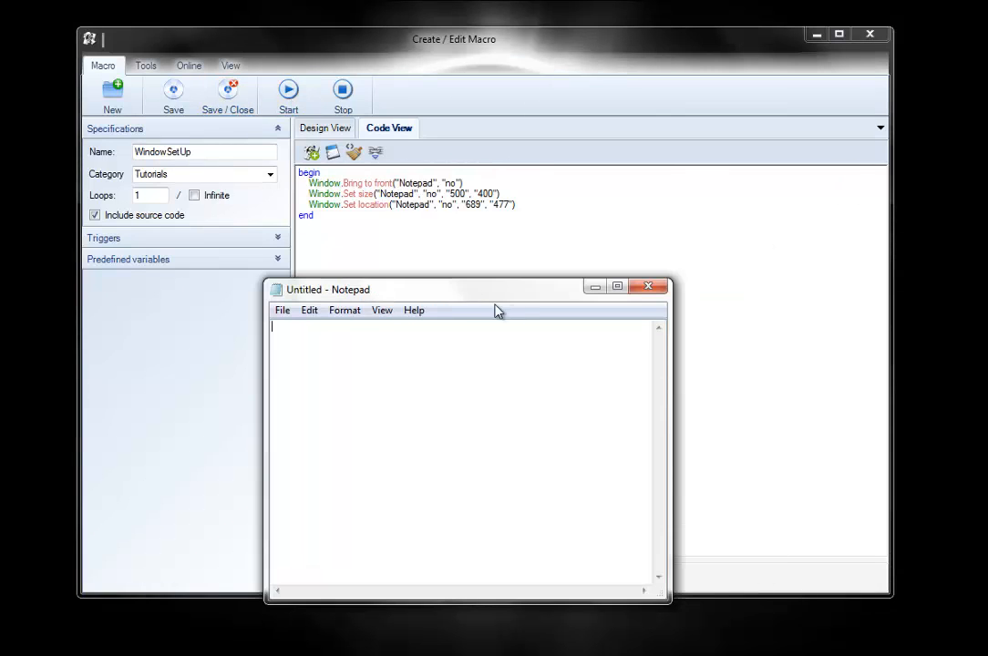
pyautogui.moveTo(430, 300)
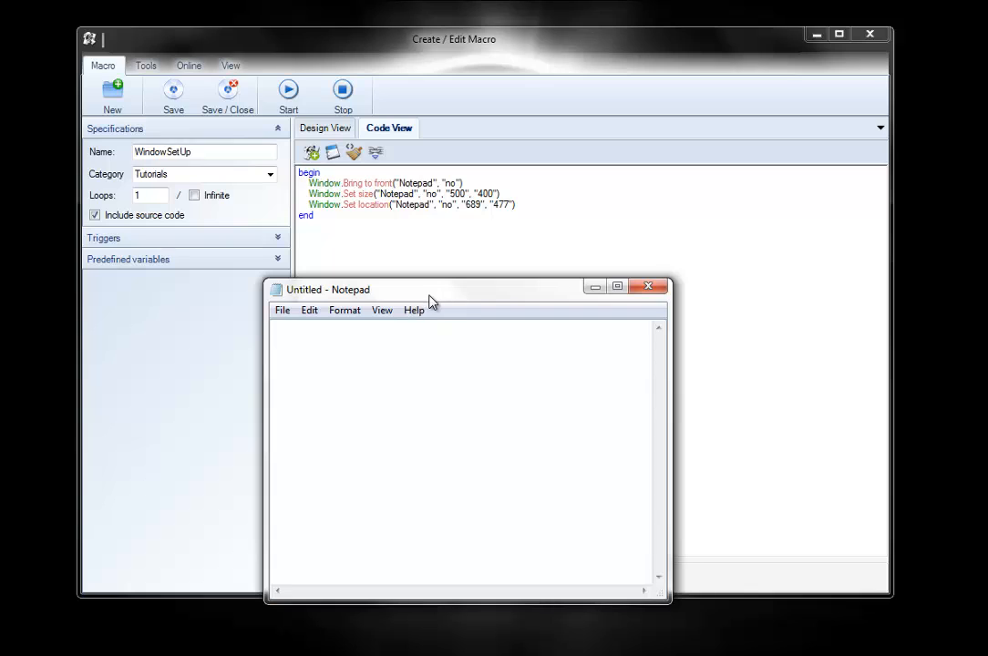
pyautogui.moveTo(473, 292)
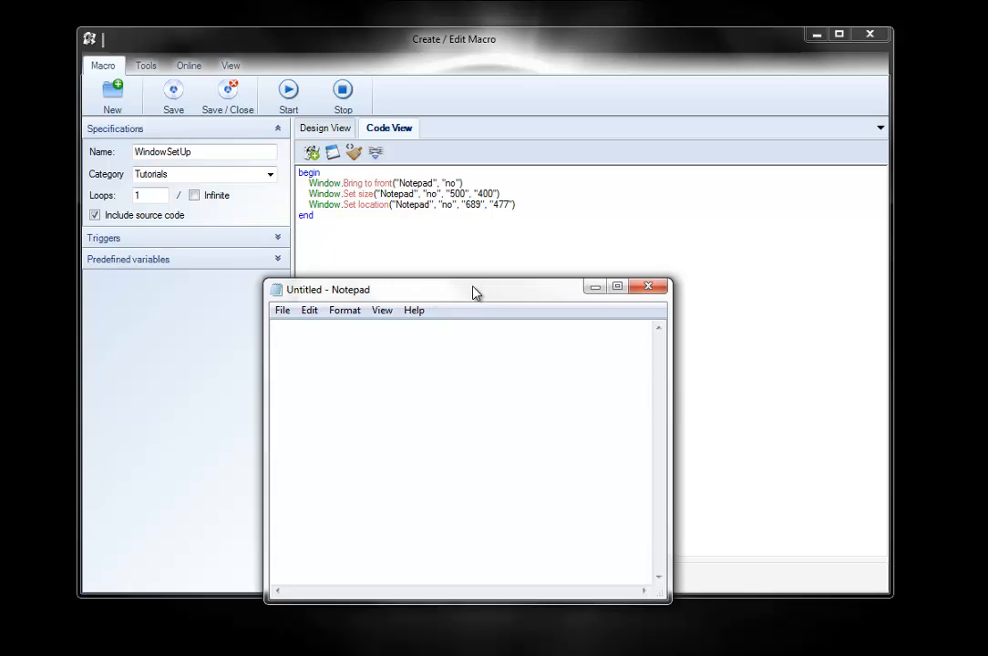
pyautogui.moveTo(405, 300)
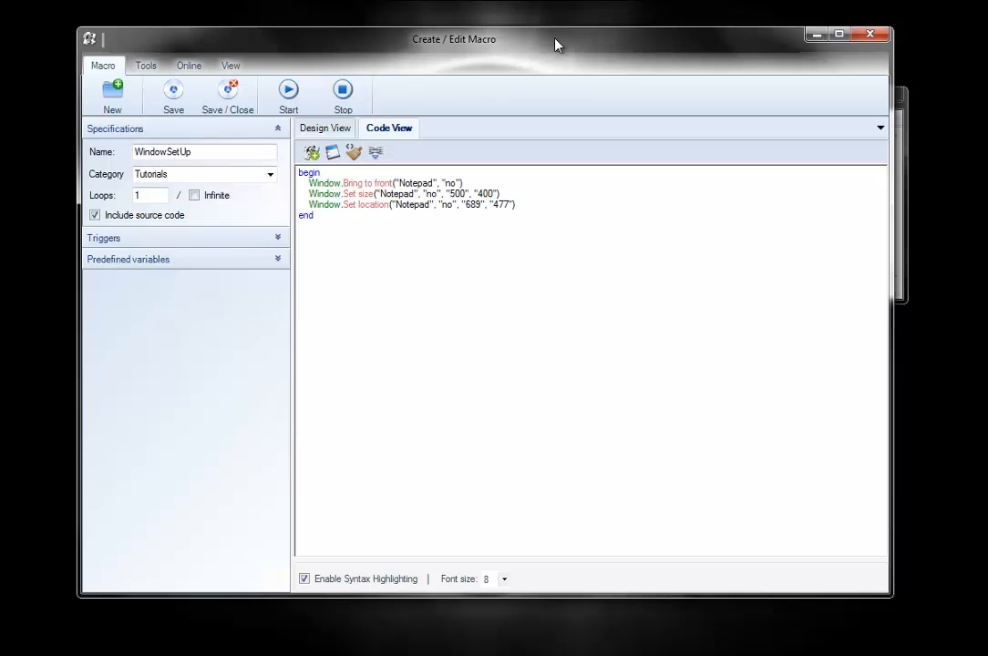
pyautogui.click(288, 91)
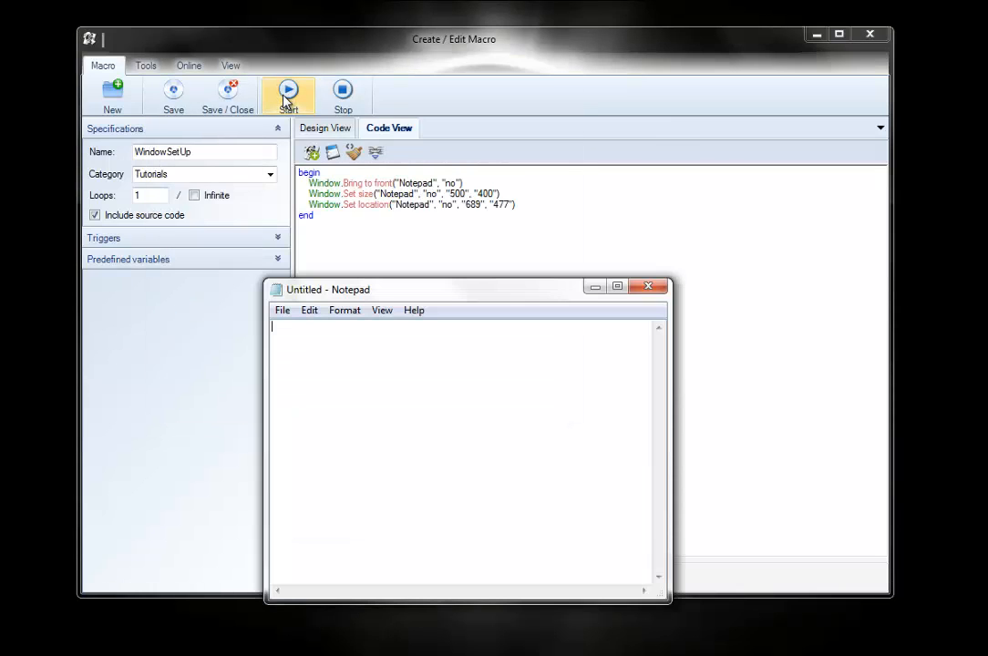
pyautogui.moveTo(536, 326)
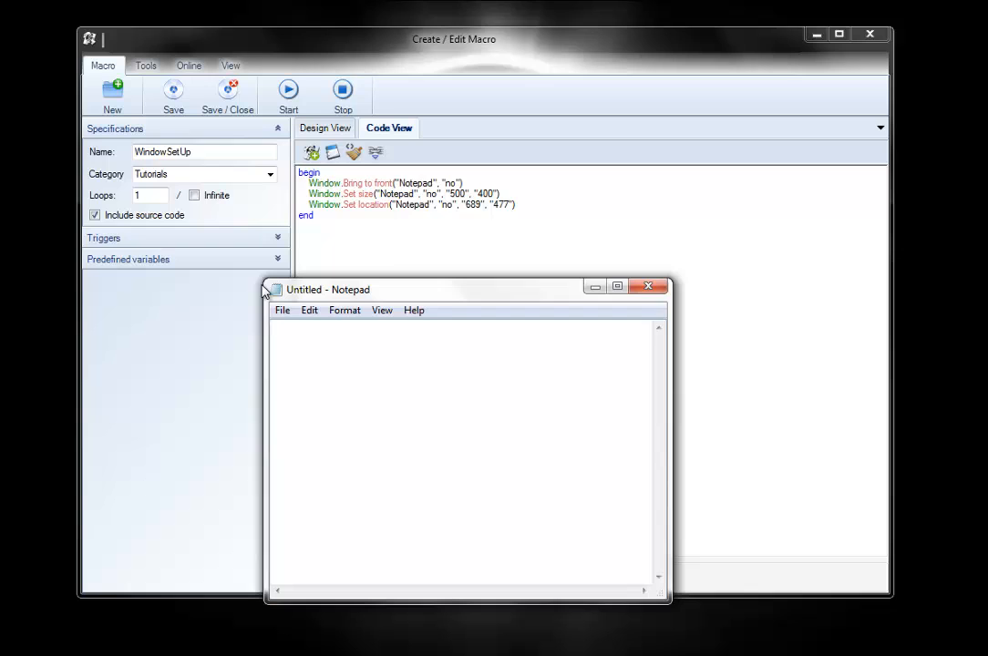
pyautogui.moveTo(423, 303)
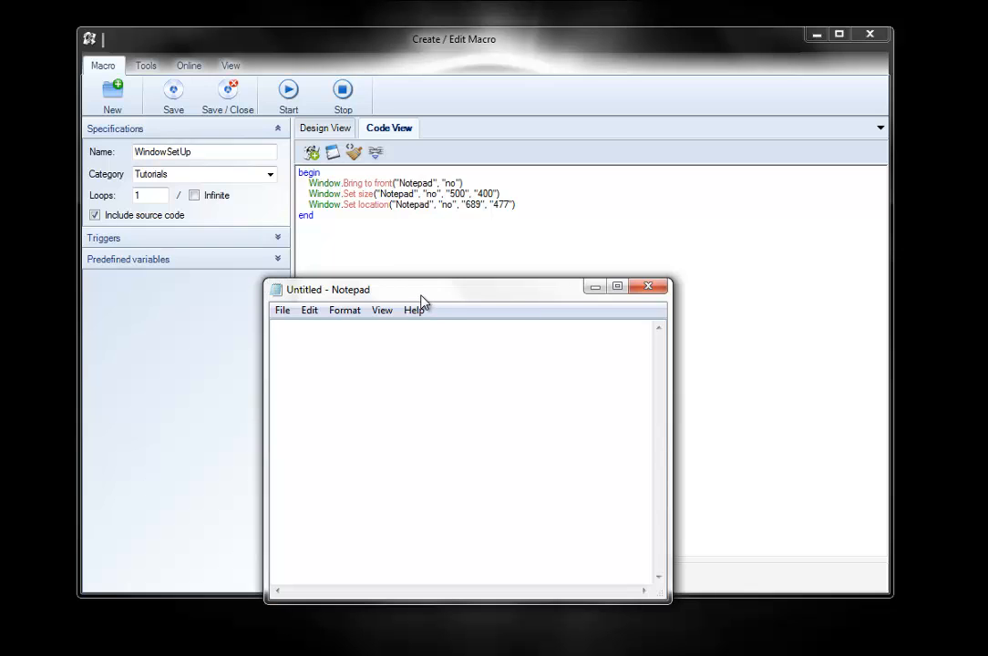
pyautogui.click(649, 284)
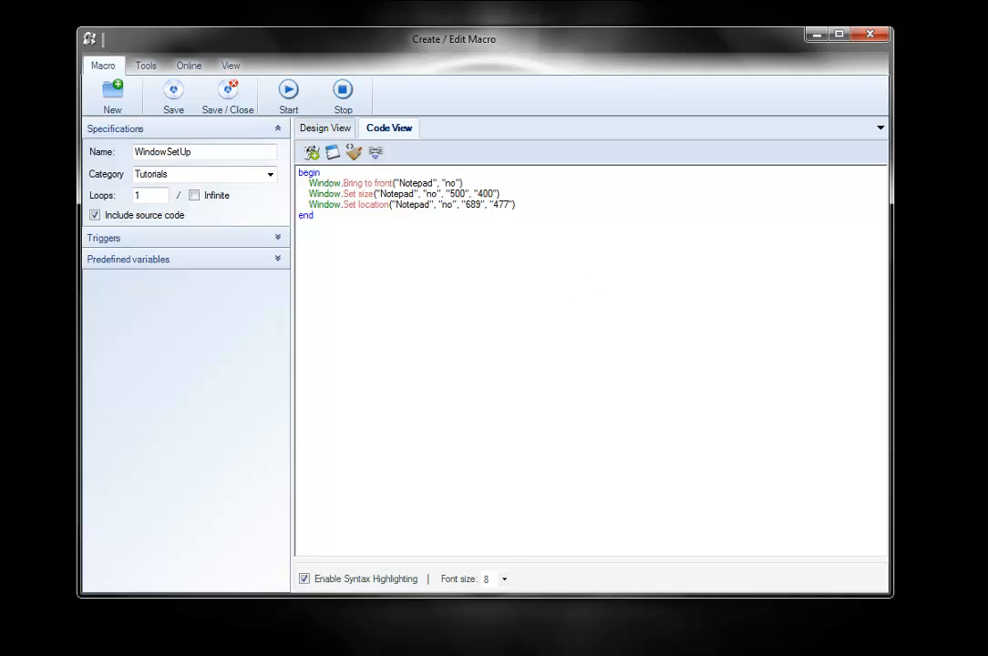
pyautogui.click(288, 89)
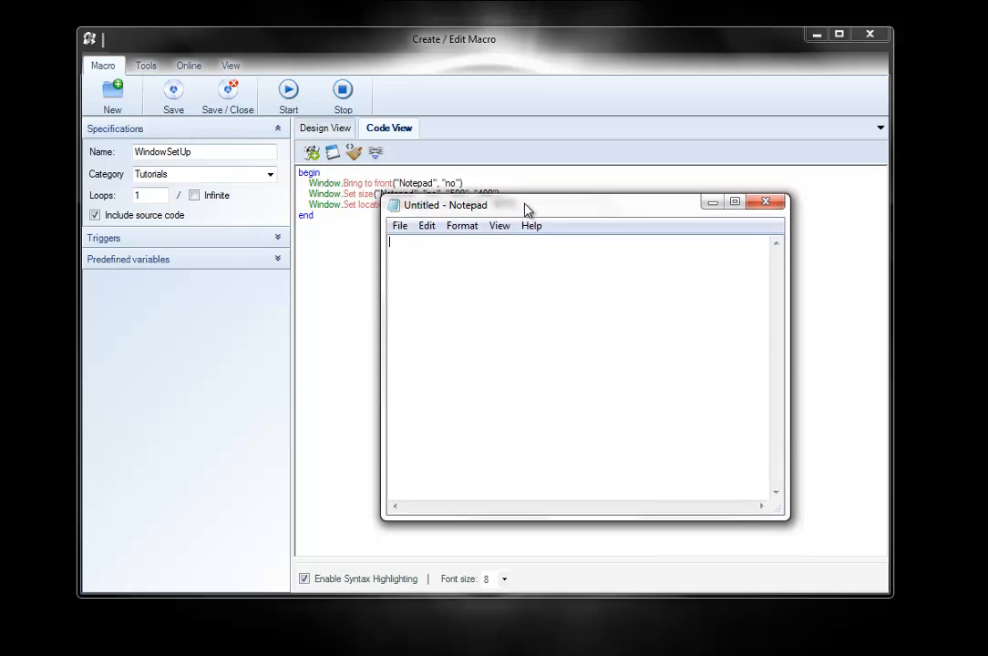
pyautogui.moveTo(685, 211)
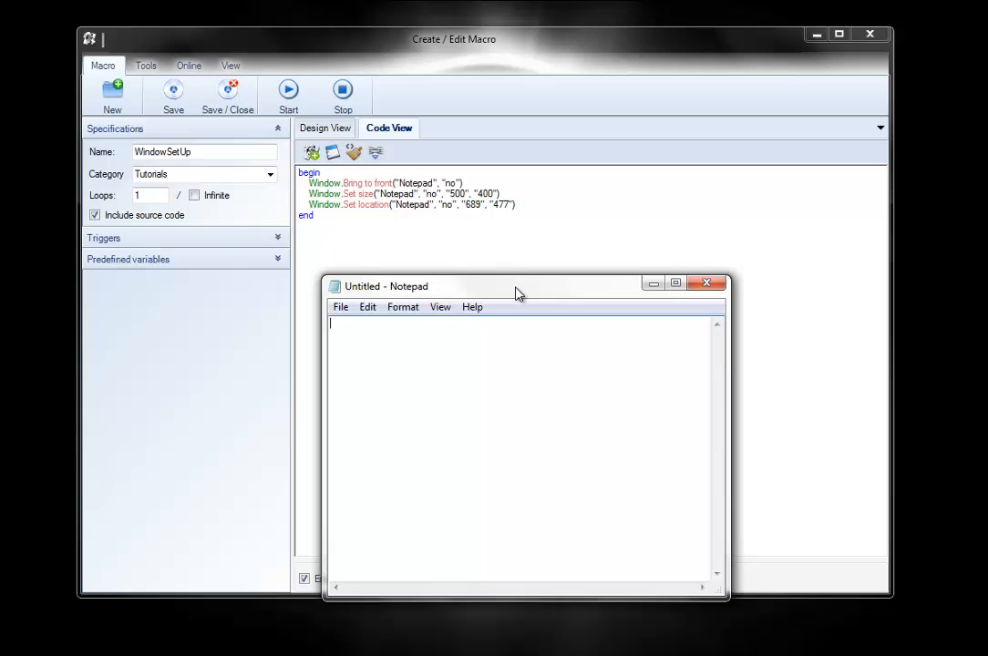
pyautogui.moveTo(514, 310)
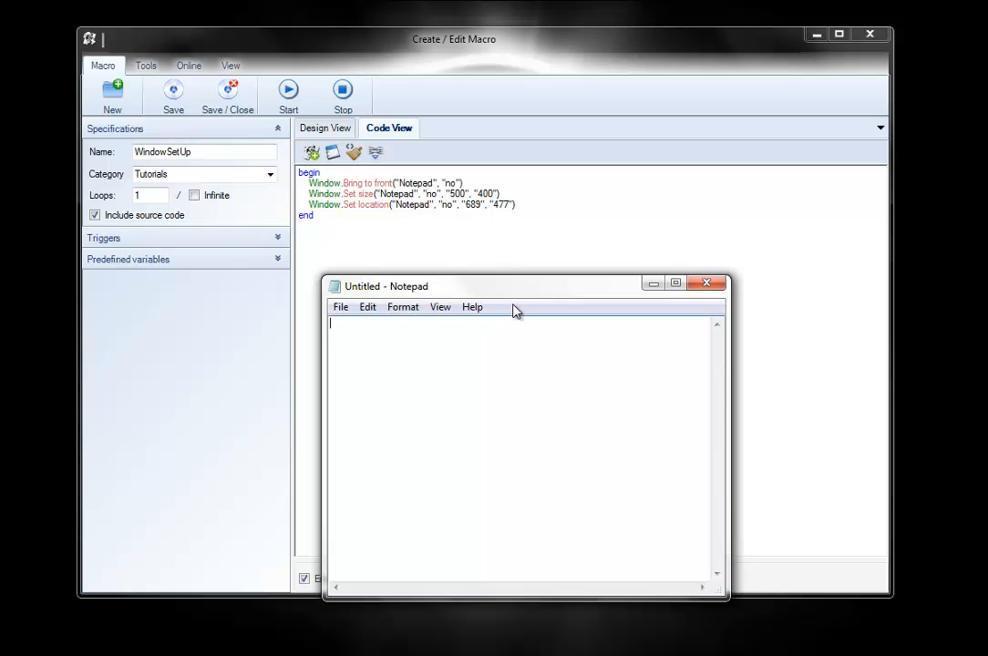
pyautogui.moveTo(512, 293)
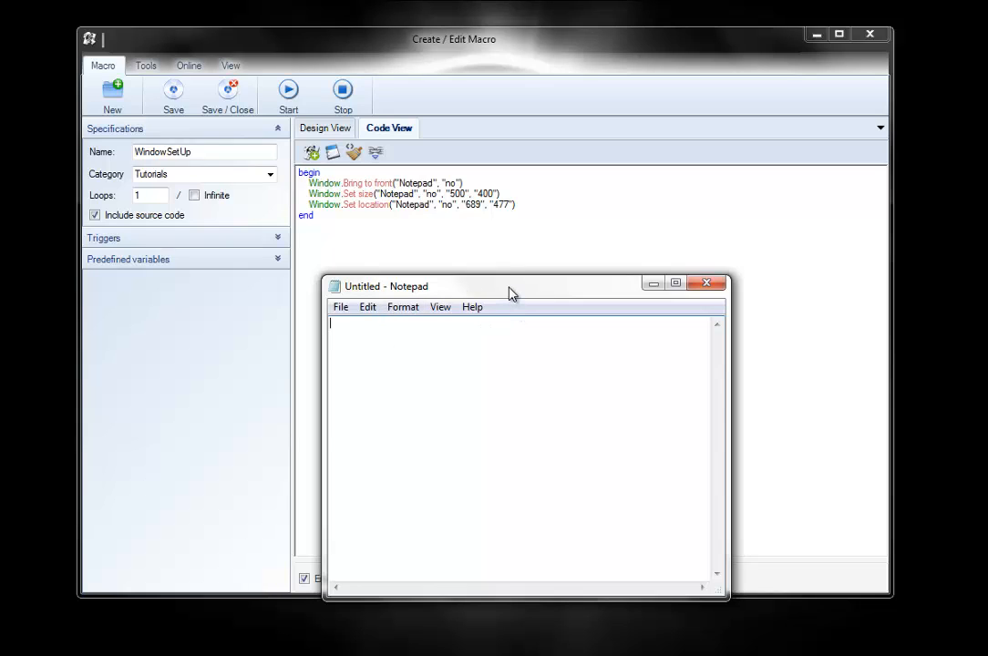
pyautogui.moveTo(703, 313)
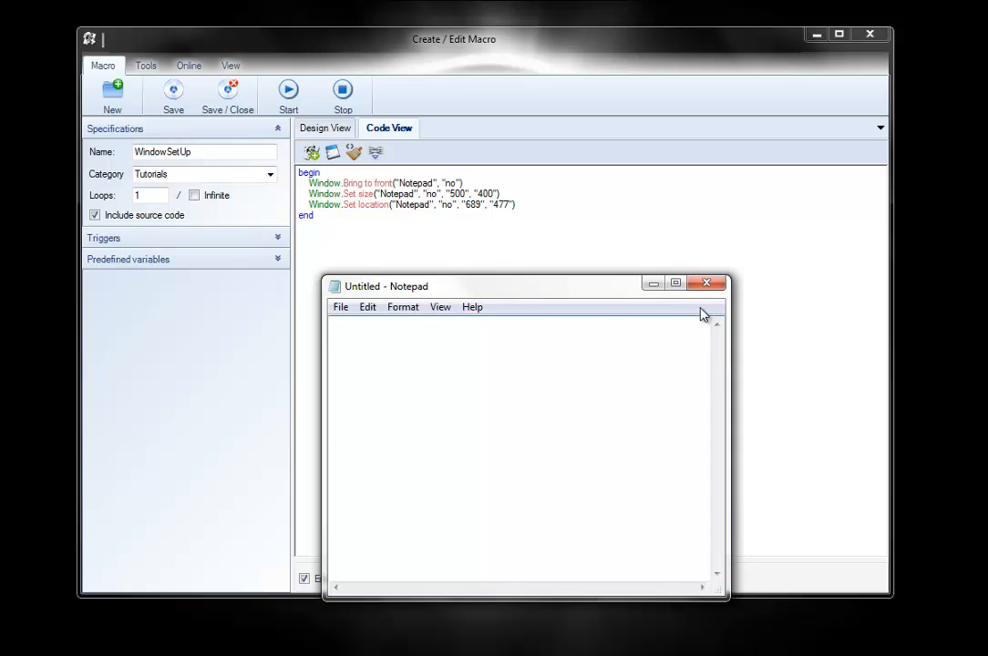
pyautogui.moveTo(685, 328)
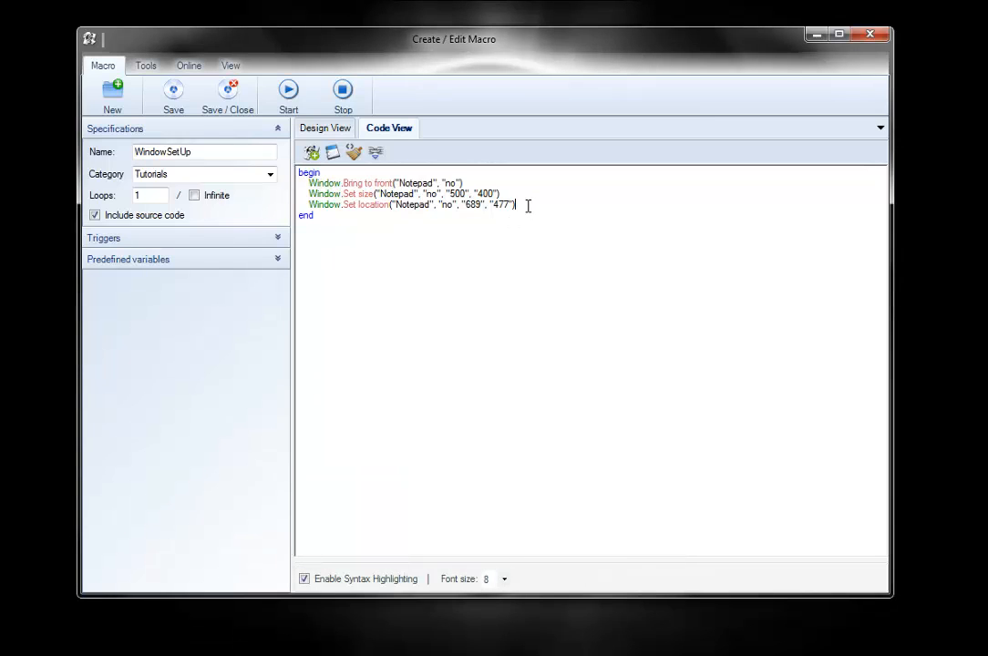
# - Add Window.Rename("Notepad", "no", "Client1") as the last step before end
pyautogui.write('window')
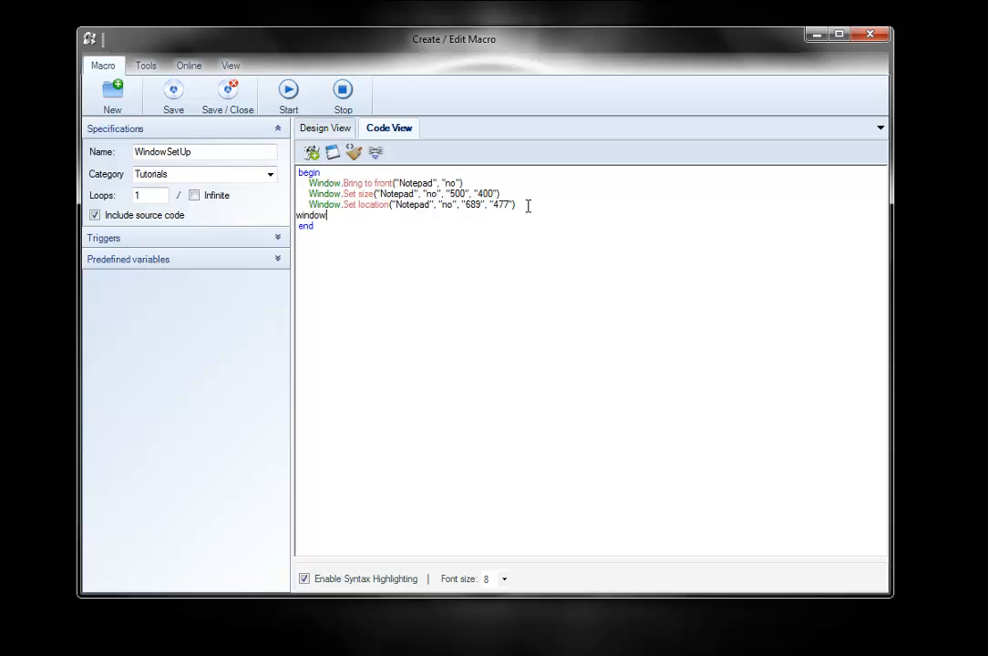
pyautogui.write('.Rename("", "", "')
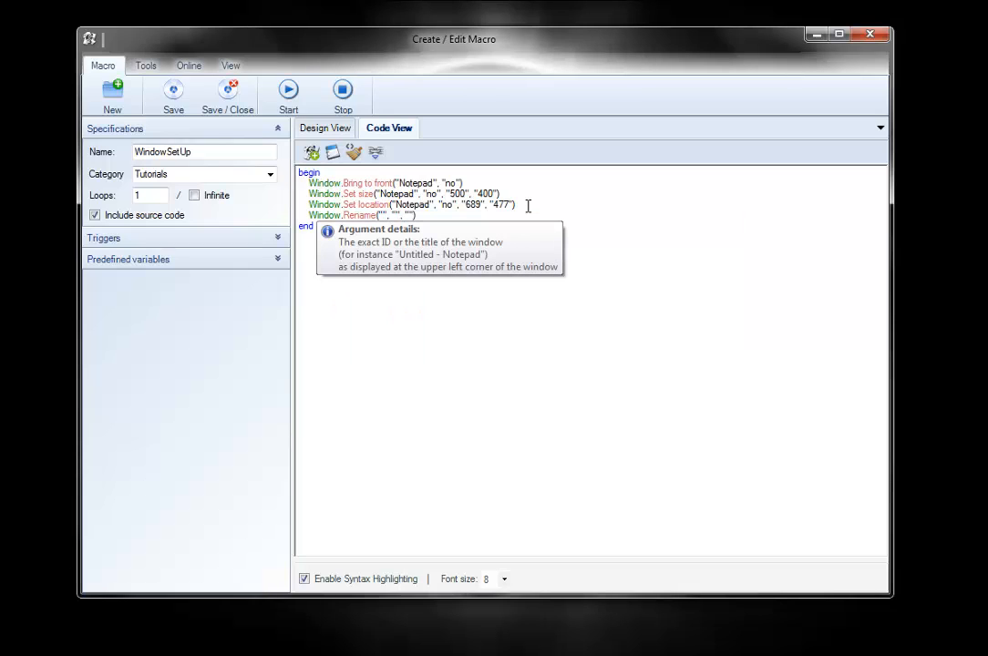
pyautogui.write('Notepad')
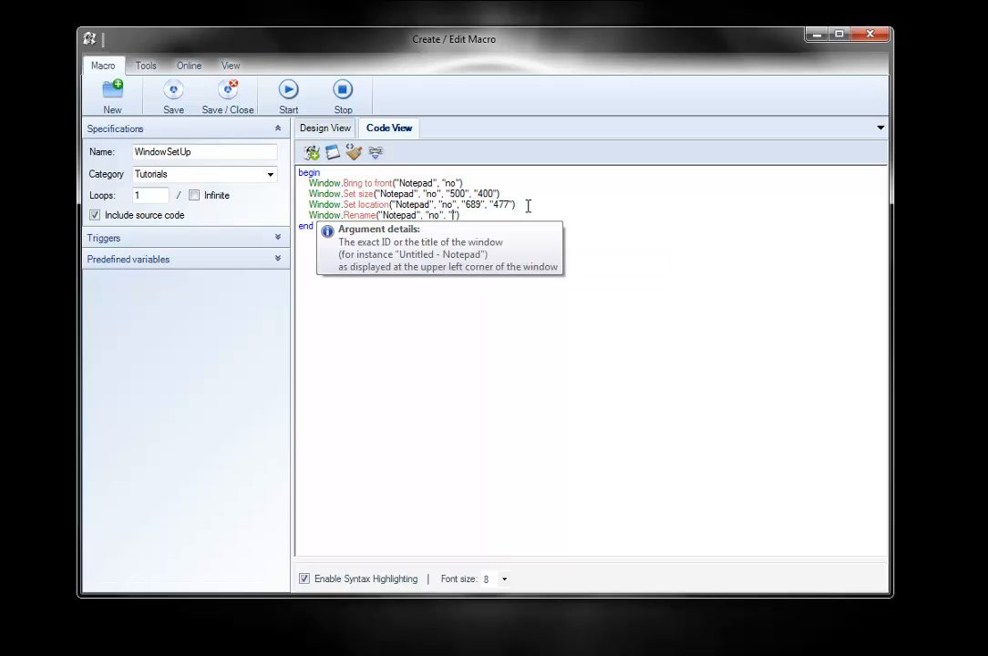
pyautogui.write('Client1')
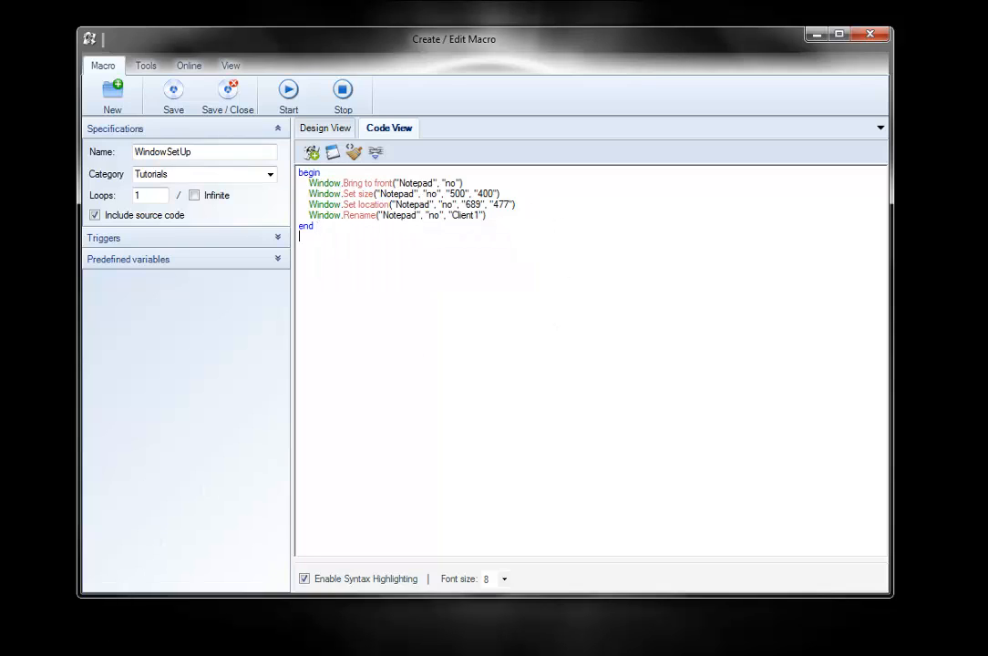
pyautogui.click(288, 90)
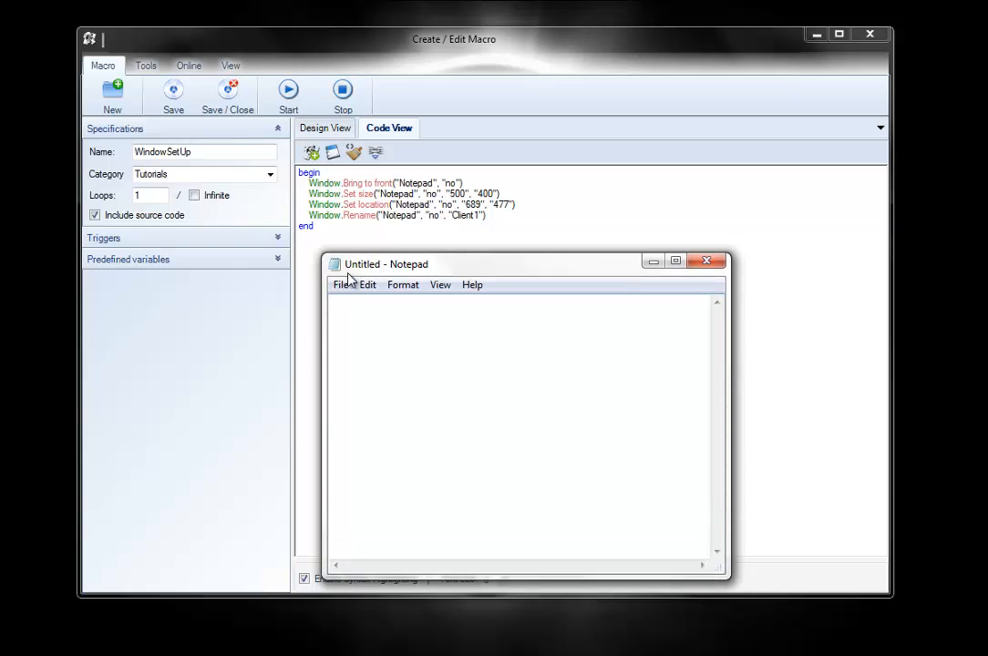
pyautogui.moveTo(390, 277)
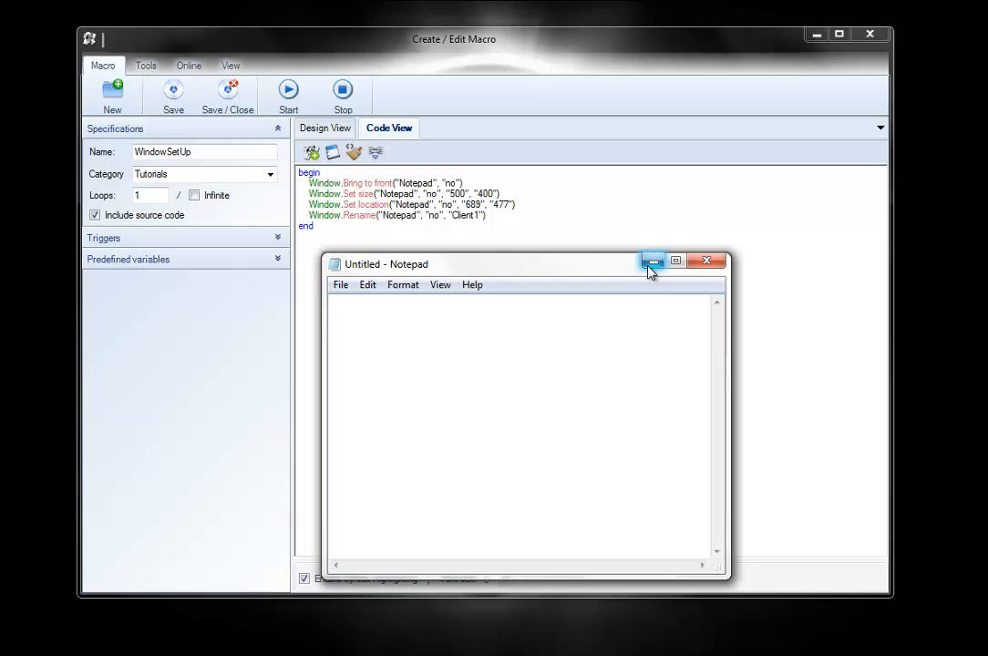
pyautogui.click(652, 261)
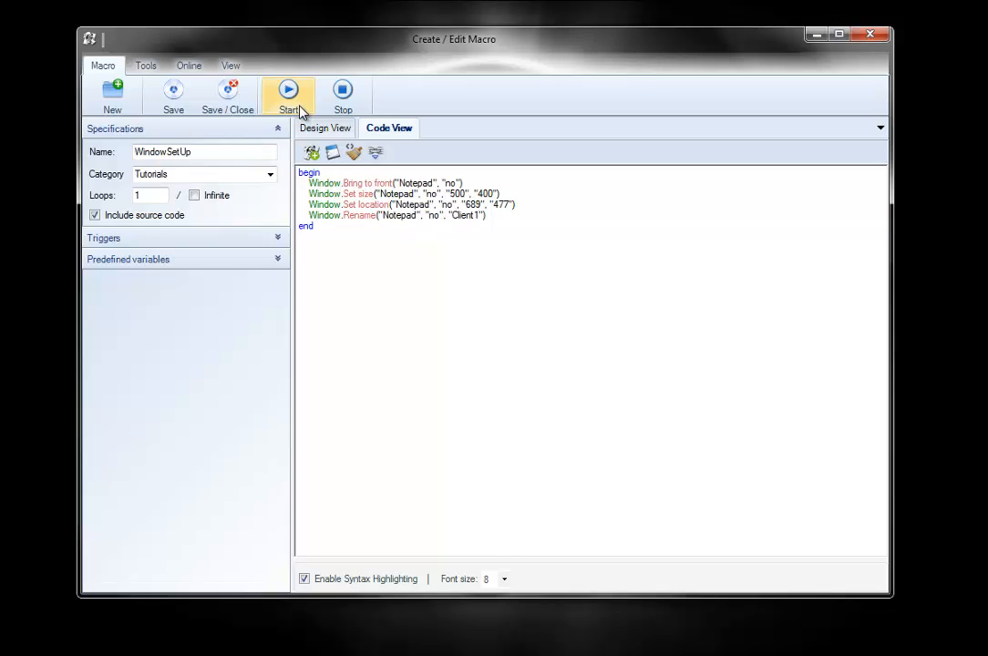
# - Run WindowSetUp so Notepad comes forward resized, moved and retitled Client1
pyautogui.click(288, 89)
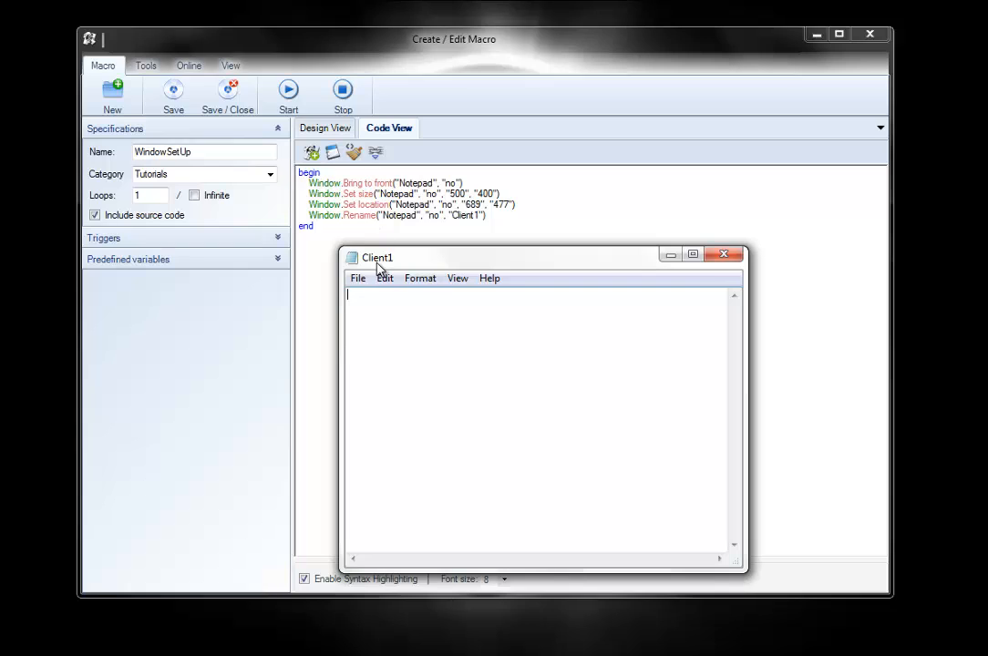
pyautogui.moveTo(656, 295)
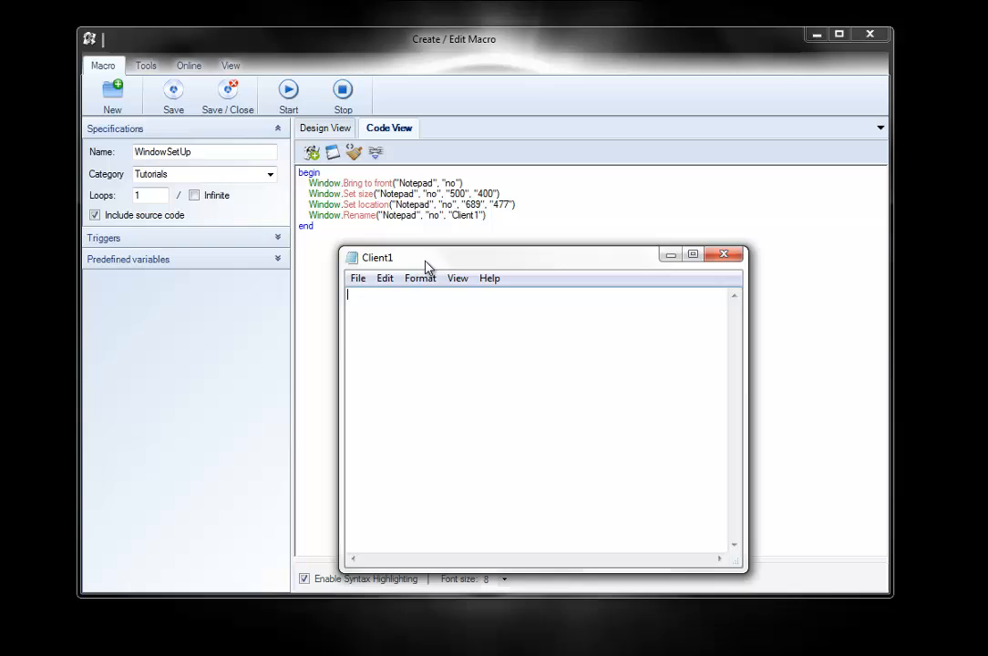
pyautogui.moveTo(452, 264)
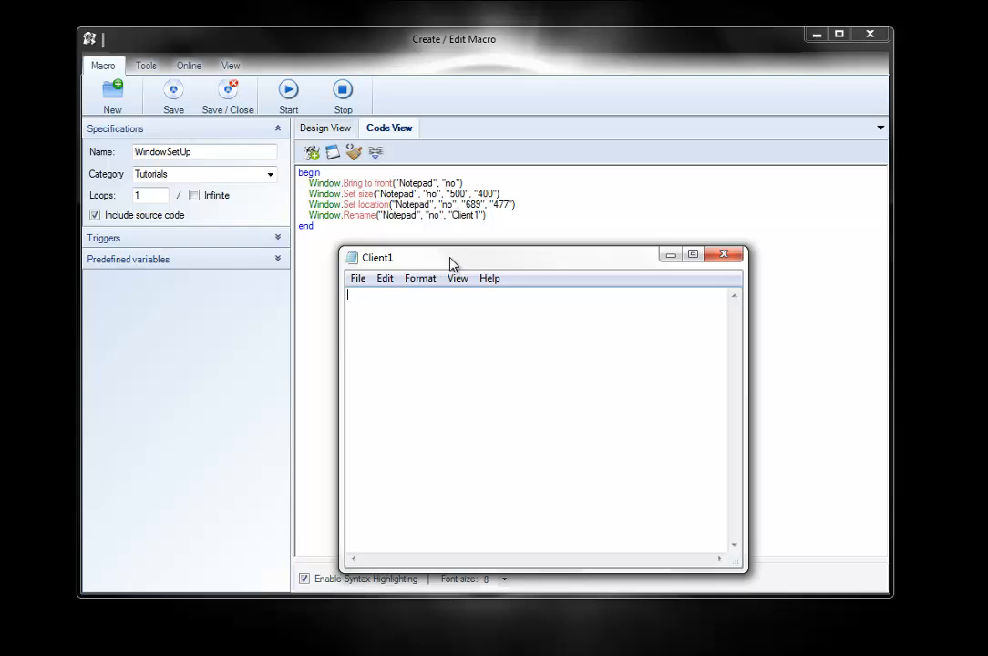